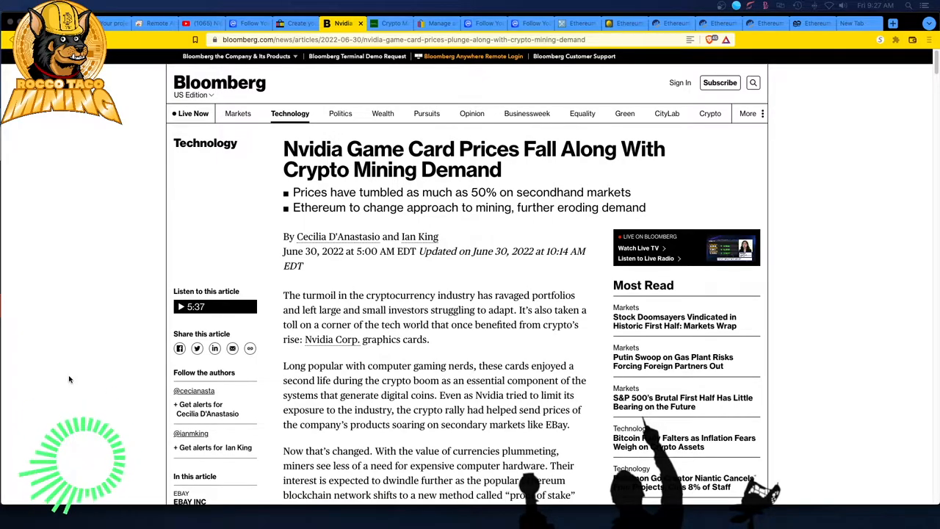
pyautogui.moveTo(123, 400)
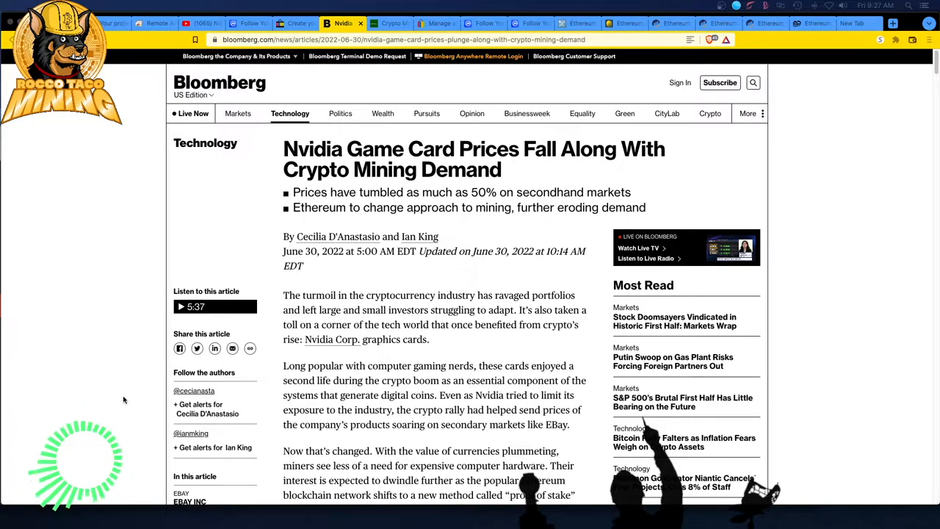
pyautogui.moveTo(135, 394)
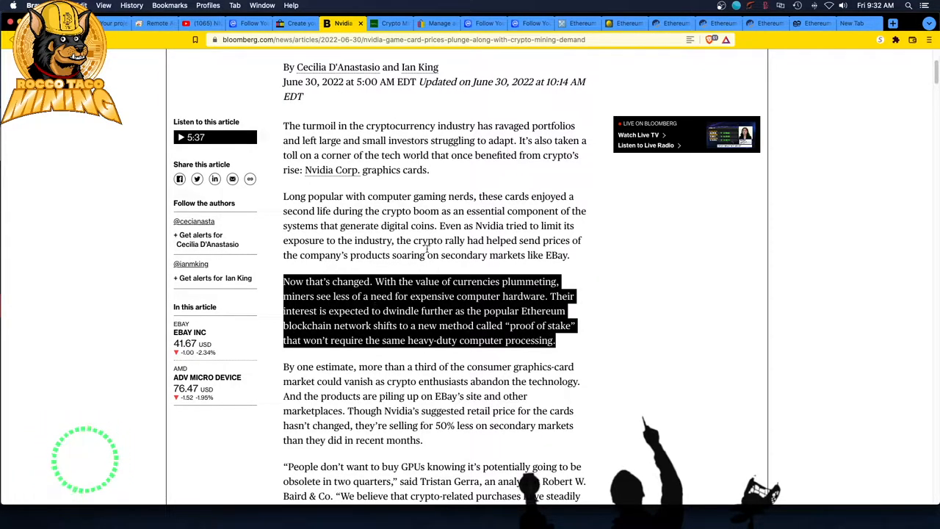
pyautogui.moveTo(105, 414)
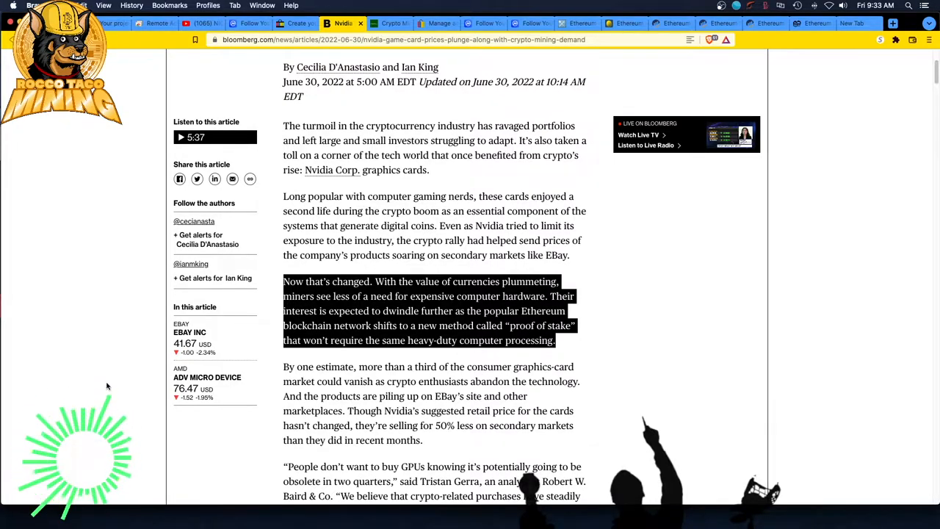
pyautogui.moveTo(139, 403)
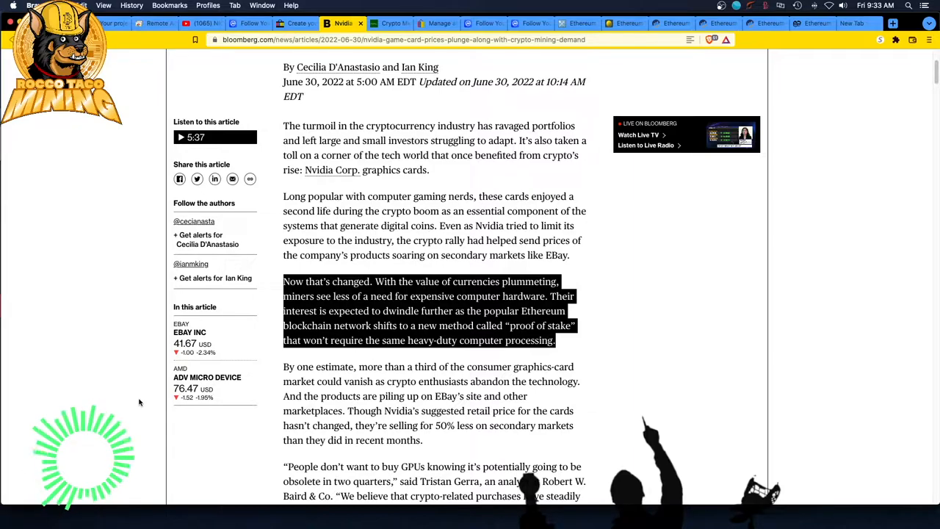
# - Scroll to and highlight the 'By one estimate…' paragraph on a third of demand vanishing and 50% lower prices
pyautogui.scroll(-3)
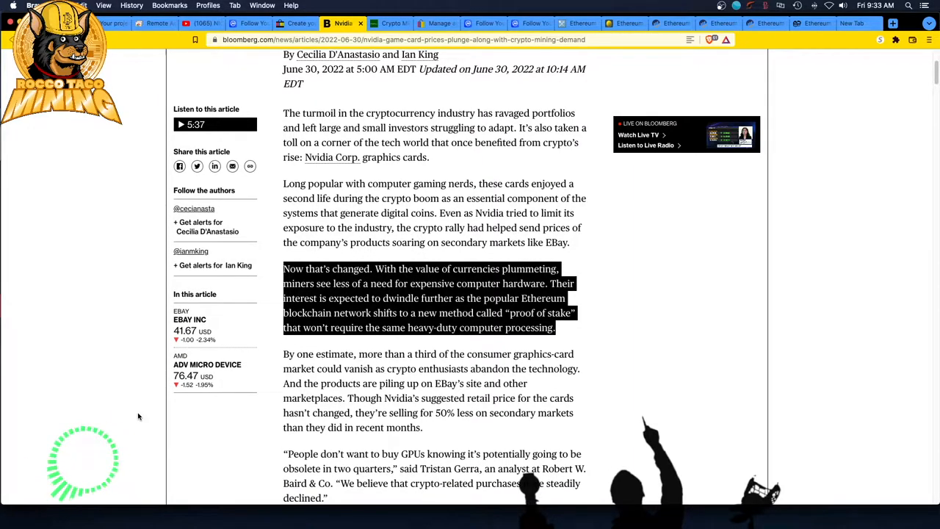
pyautogui.scroll(-3)
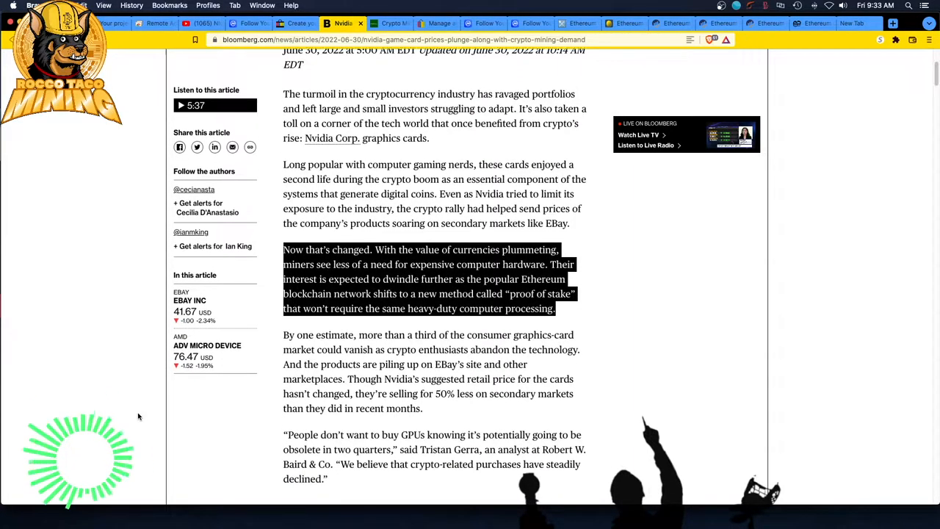
pyautogui.scroll(-3)
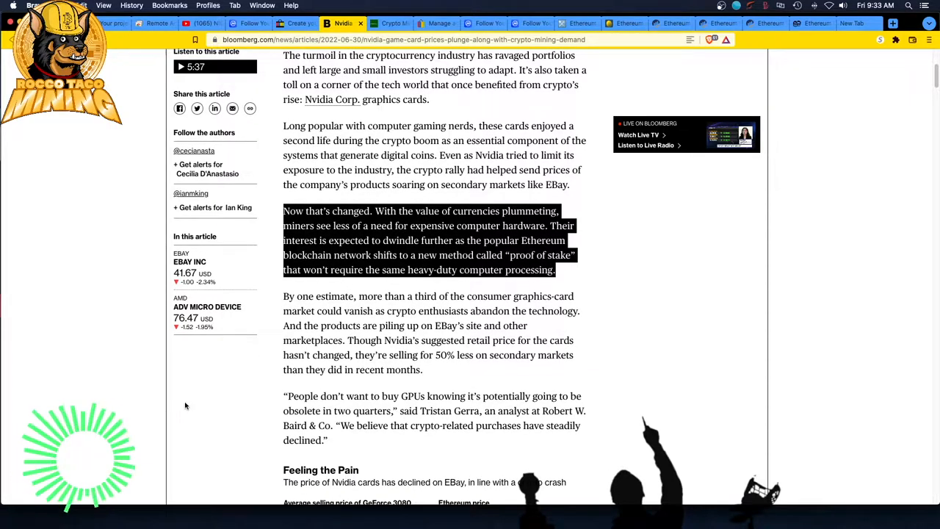
pyautogui.doubleClick(311, 341)
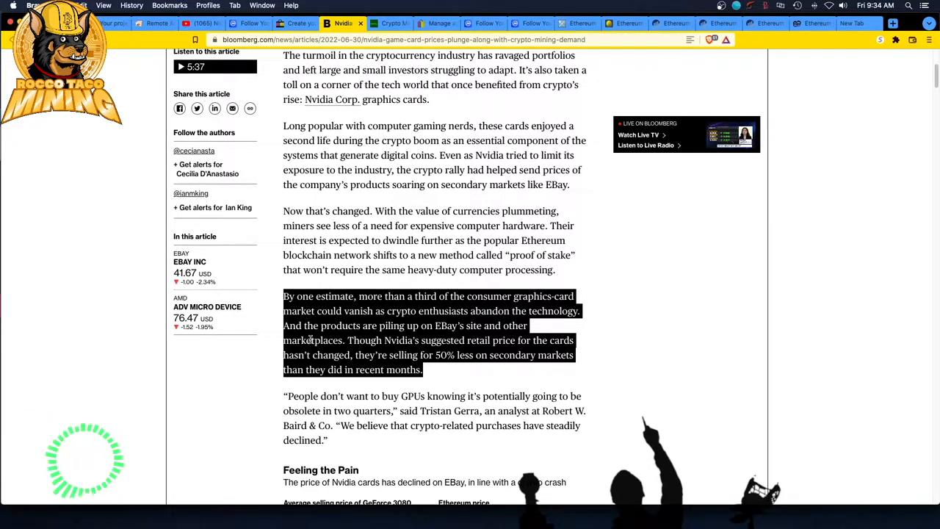
pyautogui.moveTo(349, 365)
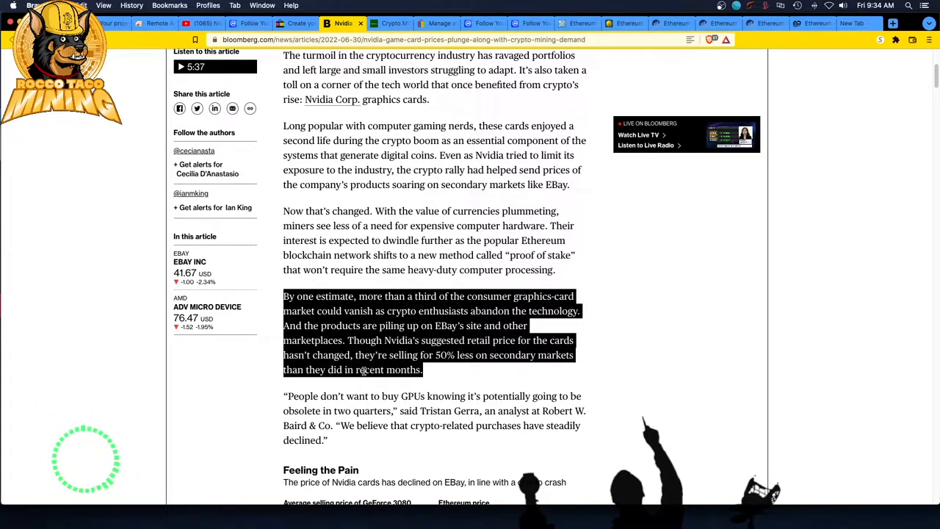
# - Scroll down to Tristan Gerra's 'People don't want to buy GPUs' quote above the Feeling the Pain charts
pyautogui.scroll(-3)
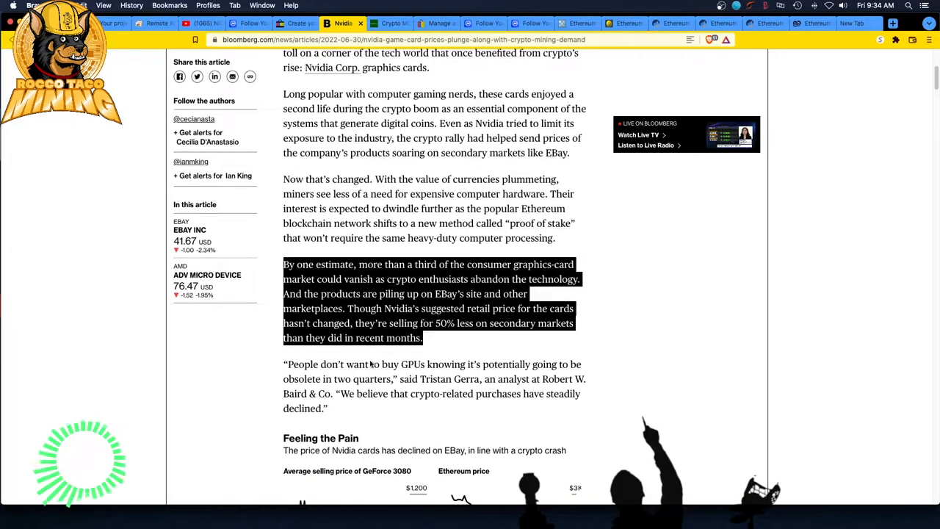
pyautogui.scroll(-3)
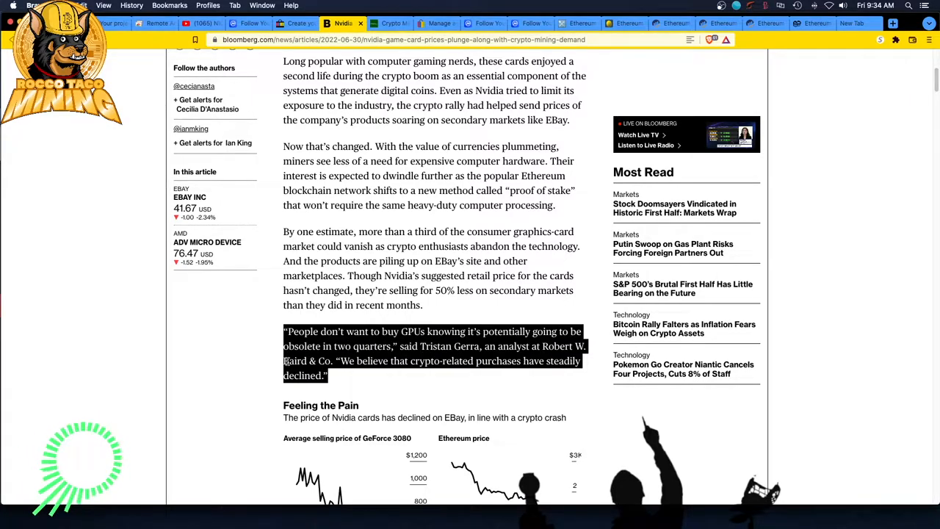
pyautogui.moveTo(250, 376)
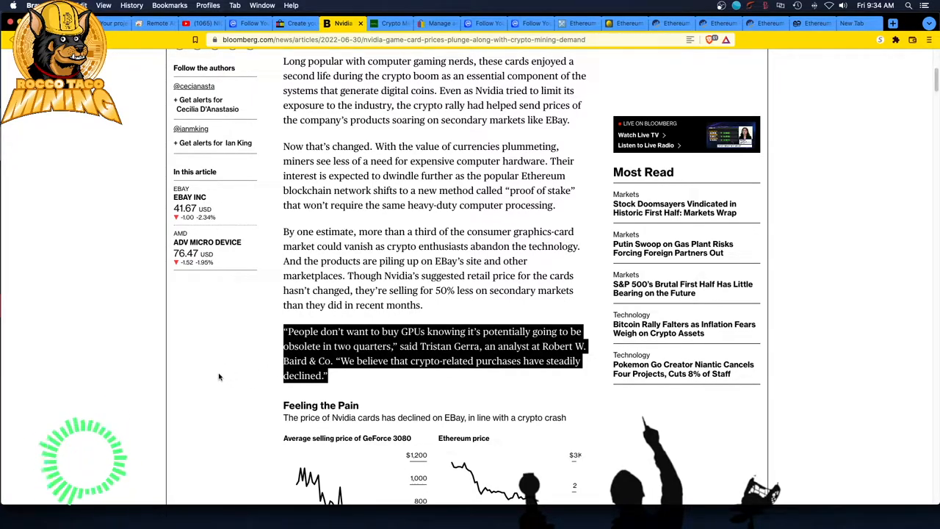
pyautogui.scroll(-3)
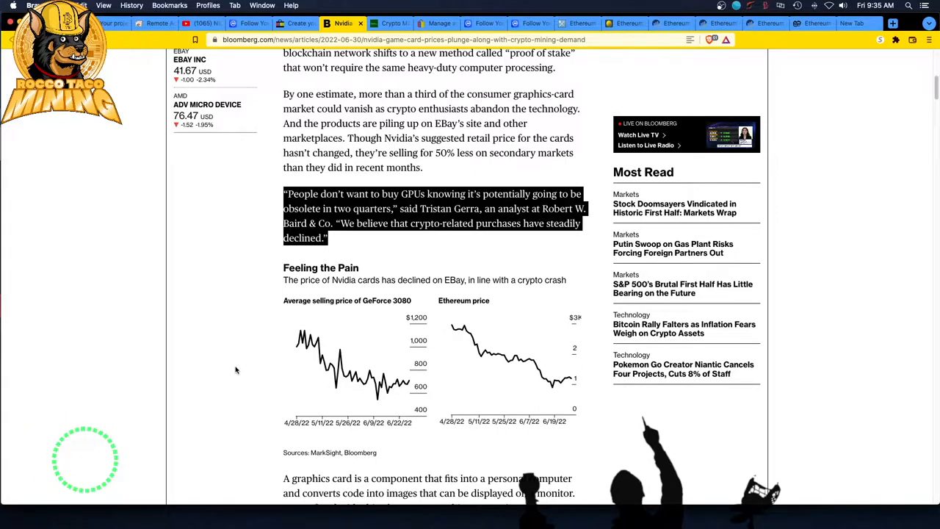
pyautogui.scroll(-3)
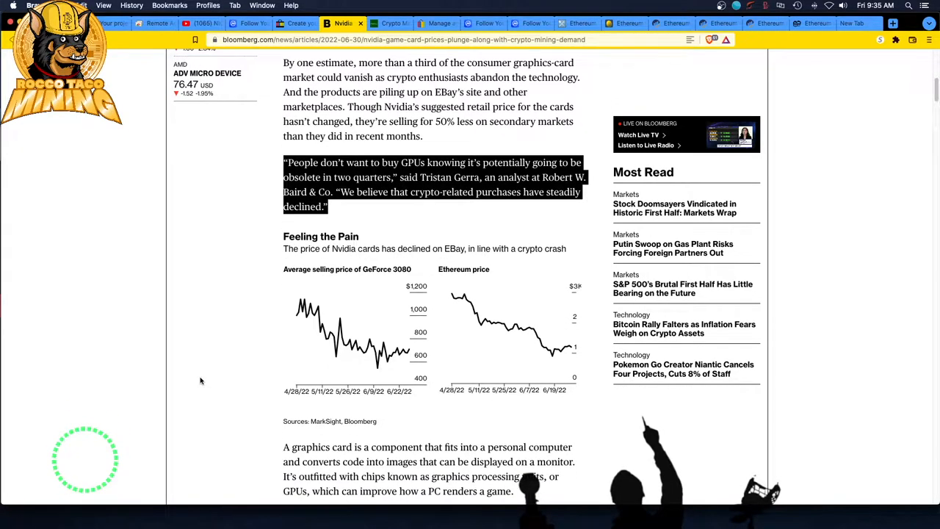
pyautogui.scroll(-3)
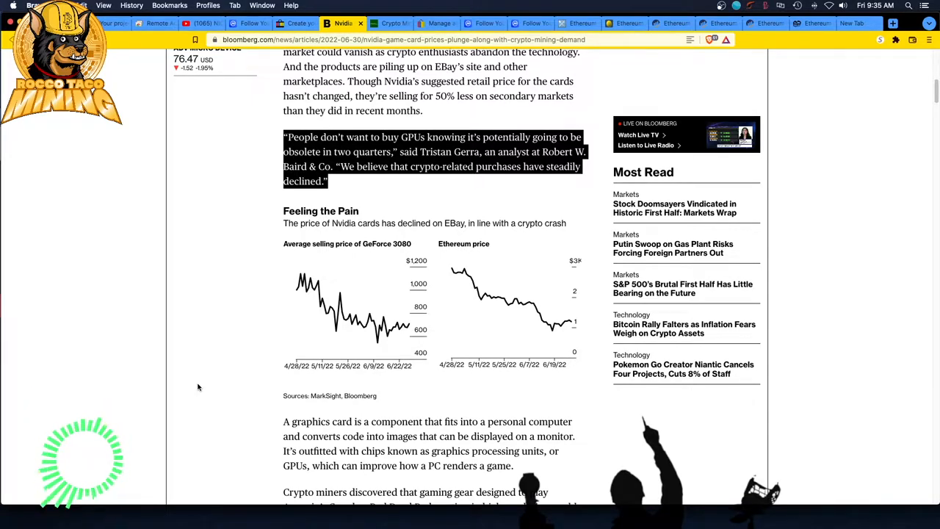
pyautogui.moveTo(226, 393)
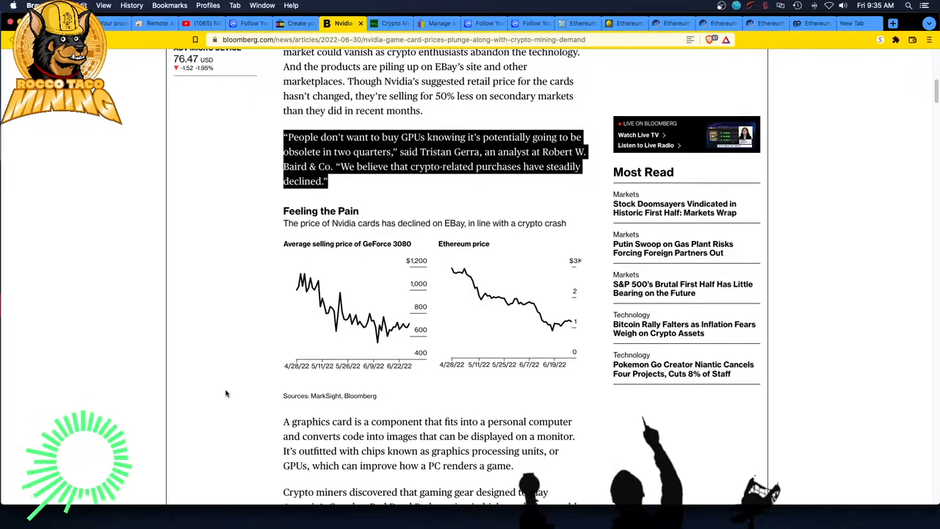
pyautogui.moveTo(221, 400)
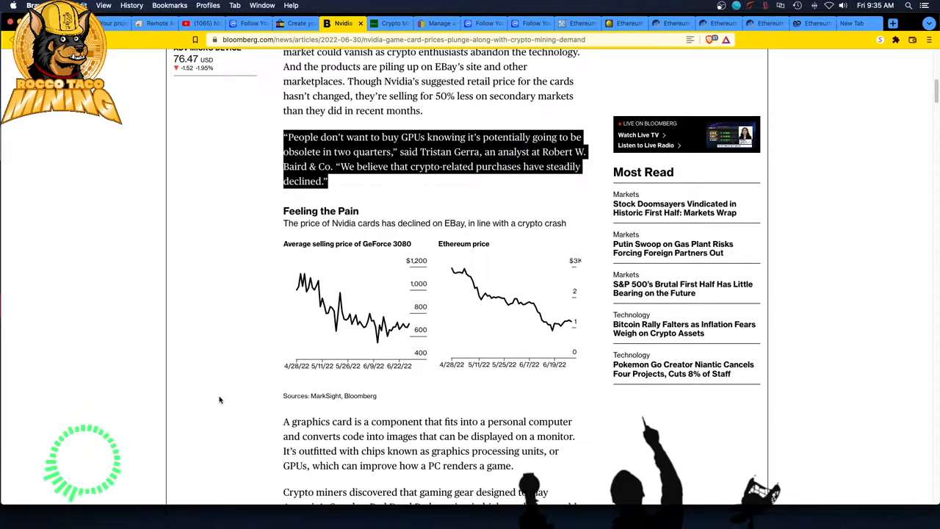
pyautogui.moveTo(258, 389)
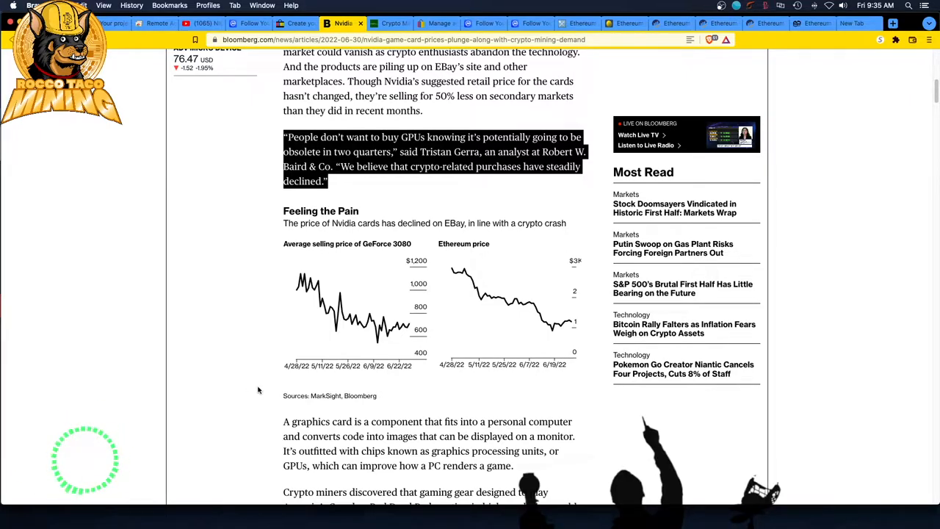
# - Highlight the 'Feeling the Pain' heading and read the GeForce 3080 and Ethereum price charts
pyautogui.scroll(-3)
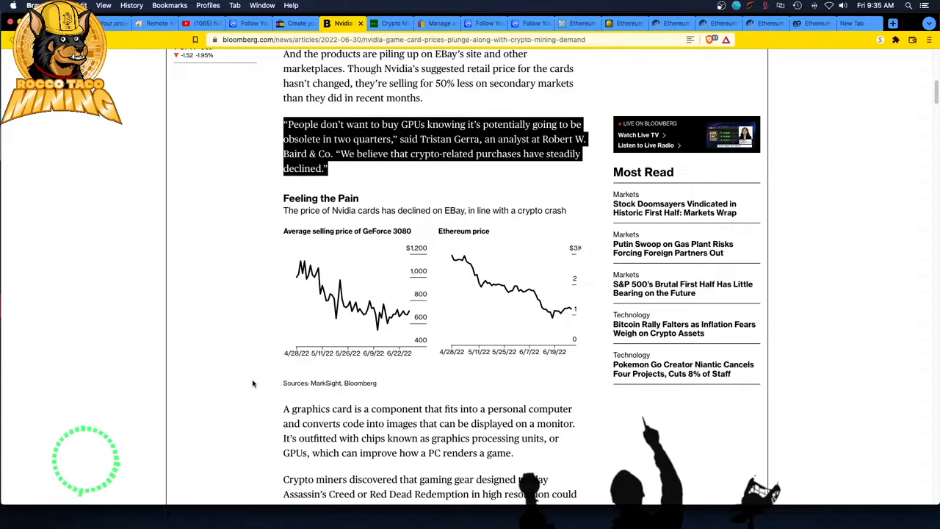
pyautogui.moveTo(246, 364)
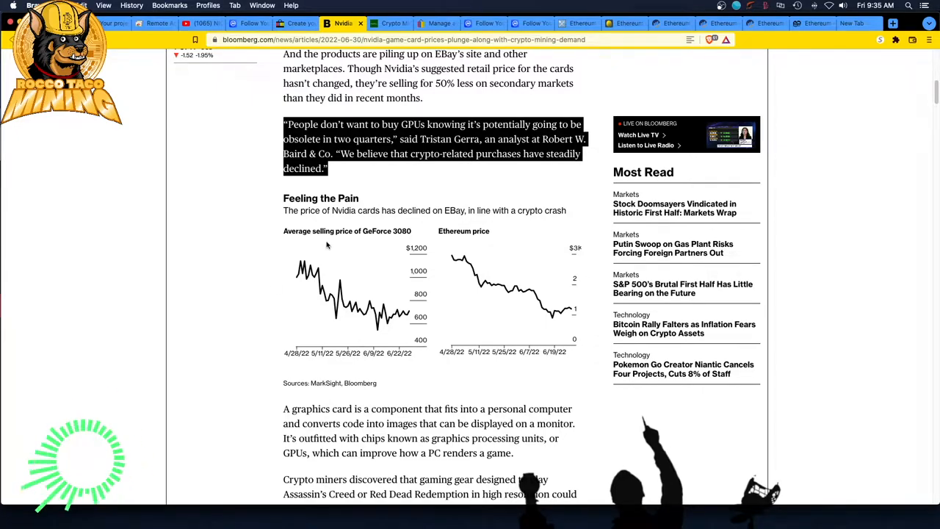
pyautogui.doubleClick(300, 196)
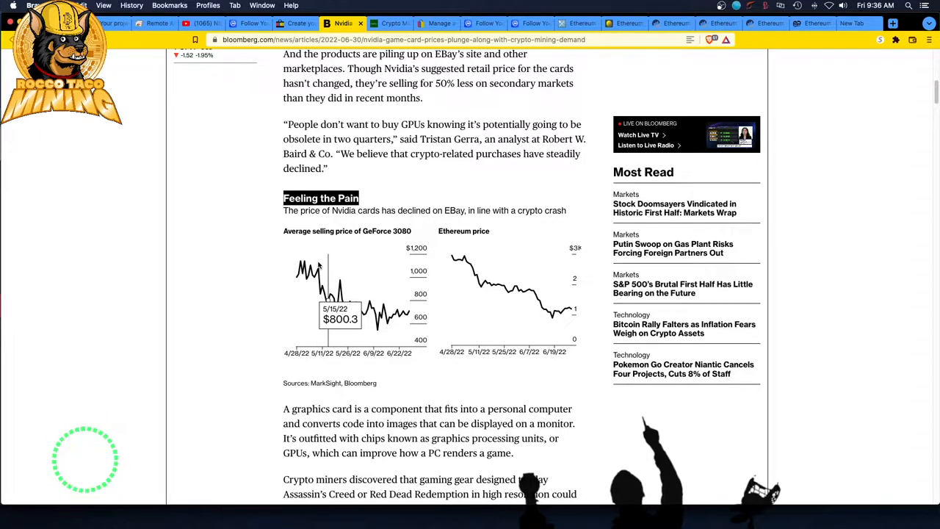
pyautogui.moveTo(360, 307)
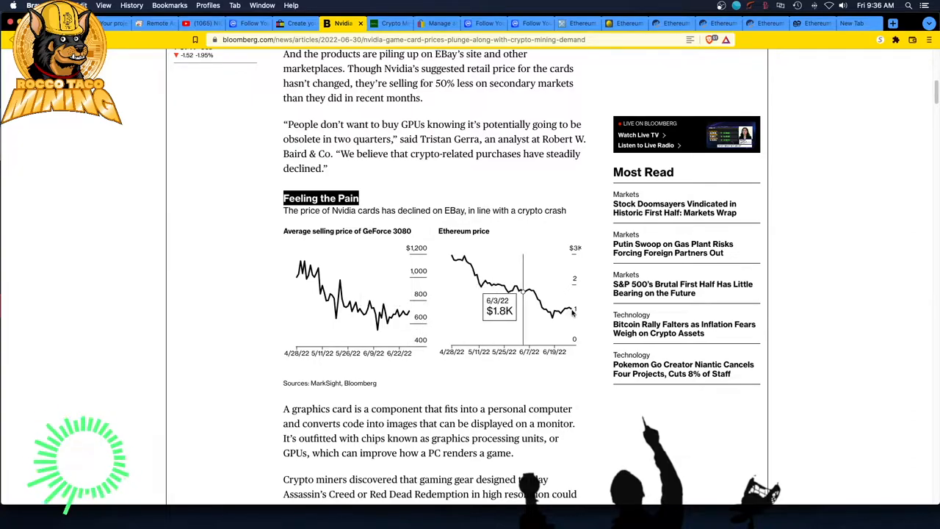
pyautogui.scroll(-3)
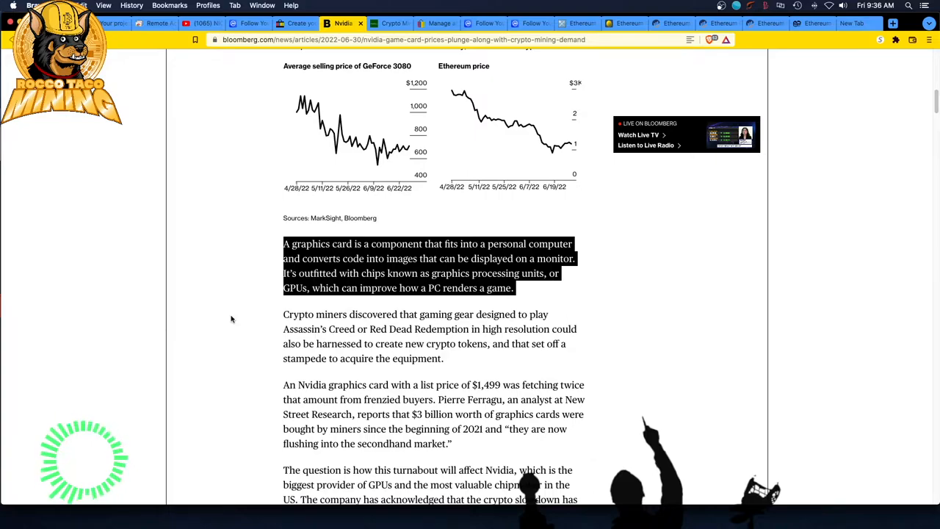
# - Scroll through the crypto-miner and card-price paragraphs down to how the turnaround affects Nvidia and AMD
pyautogui.scroll(-3)
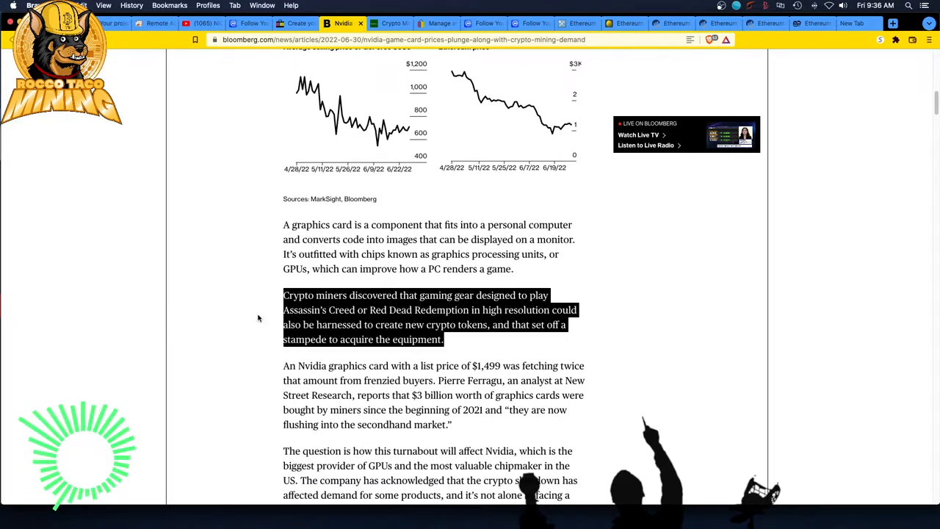
pyautogui.scroll(-3)
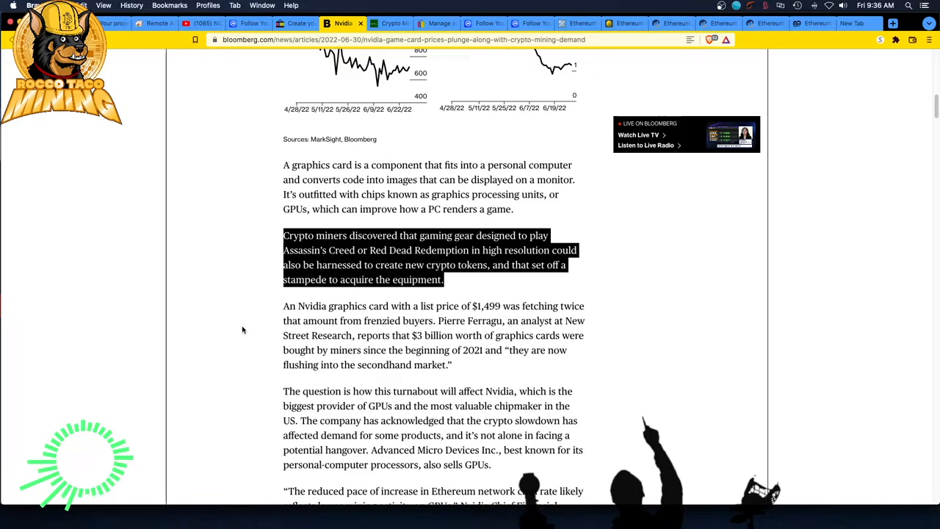
pyautogui.scroll(-3)
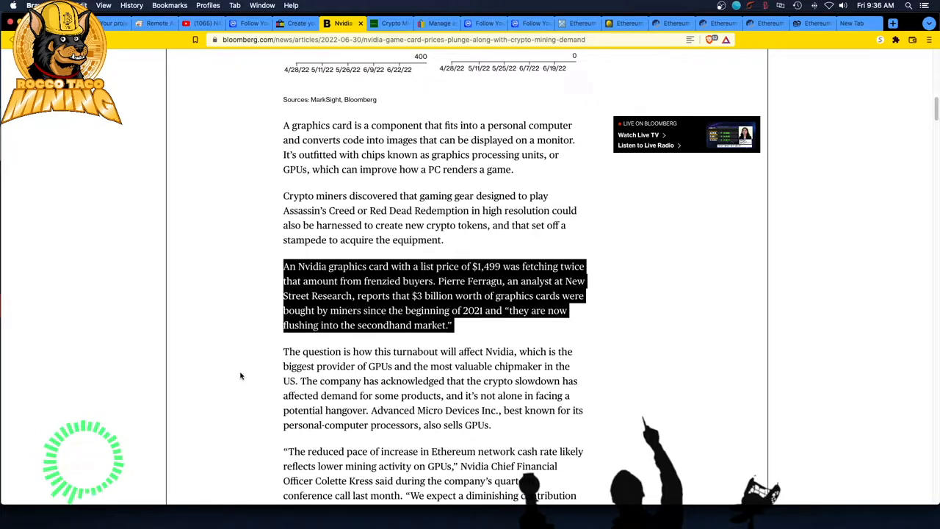
pyautogui.scroll(-3)
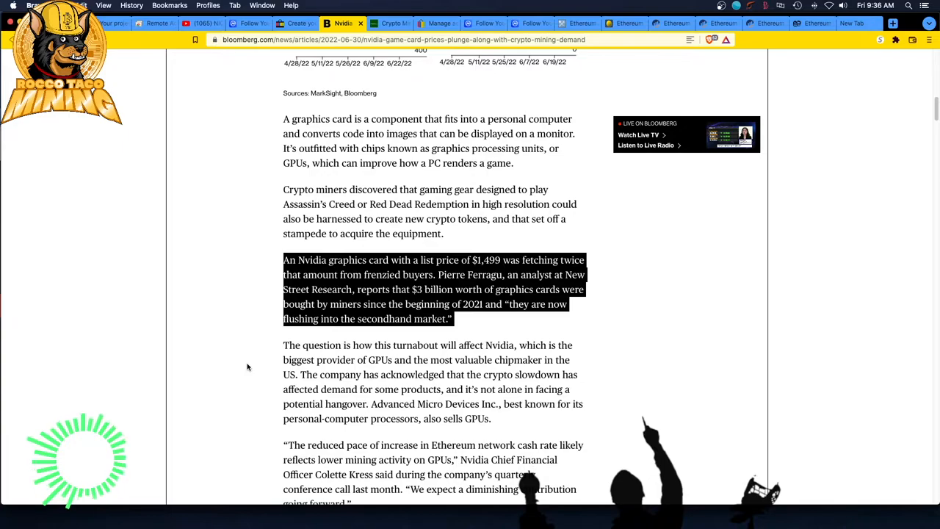
pyautogui.scroll(-3)
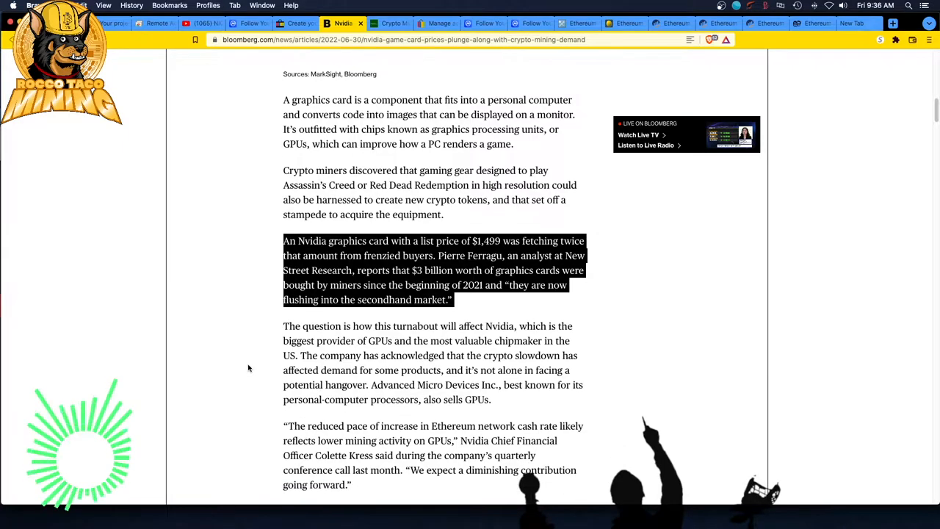
pyautogui.scroll(-3)
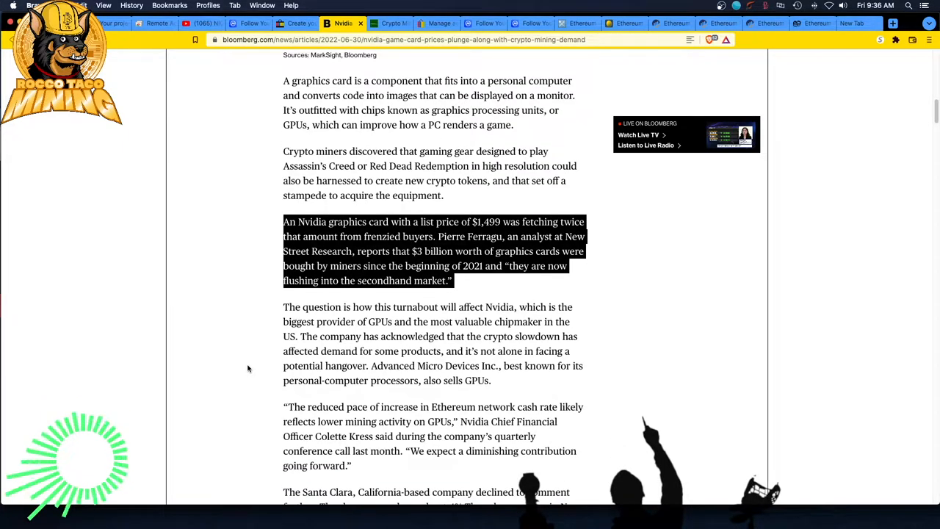
pyautogui.scroll(-3)
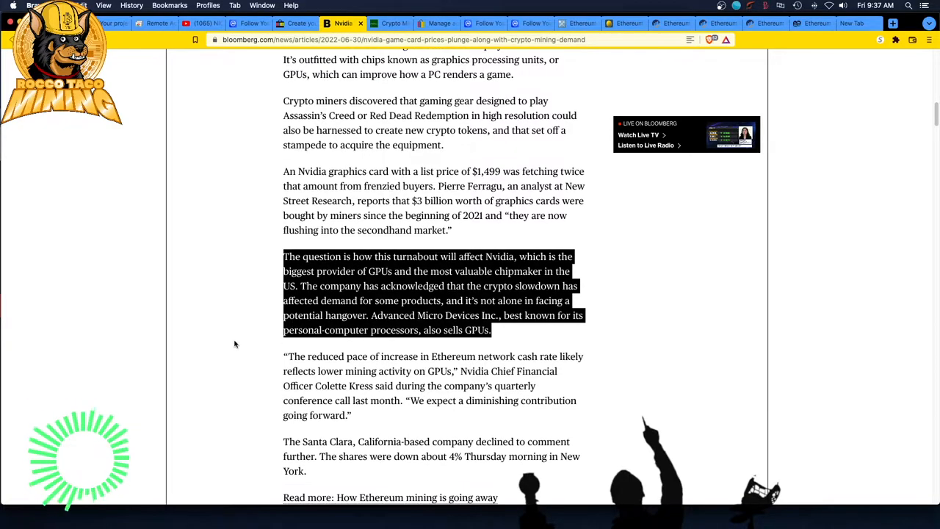
# - Highlight Colette Kress's quote about lower mining activity
pyautogui.scroll(-3)
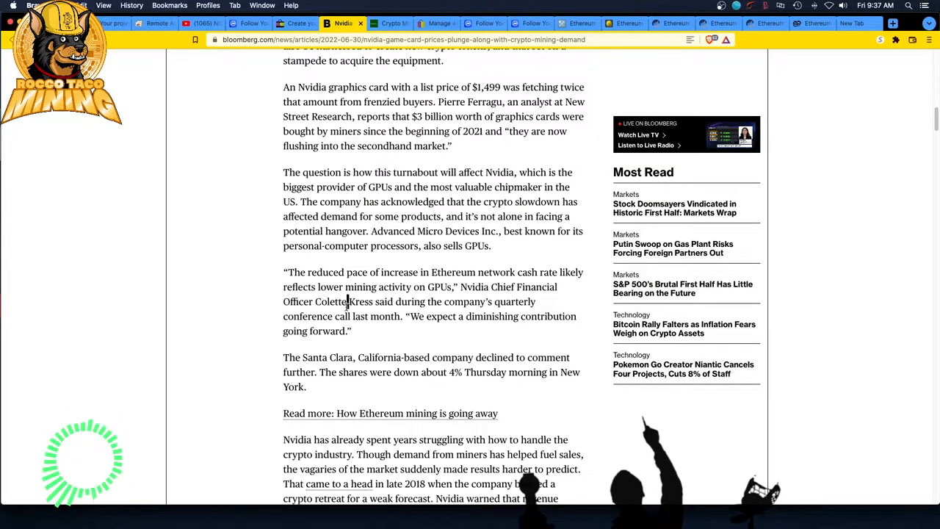
pyautogui.moveTo(285, 272); pyautogui.dragTo(351, 330)
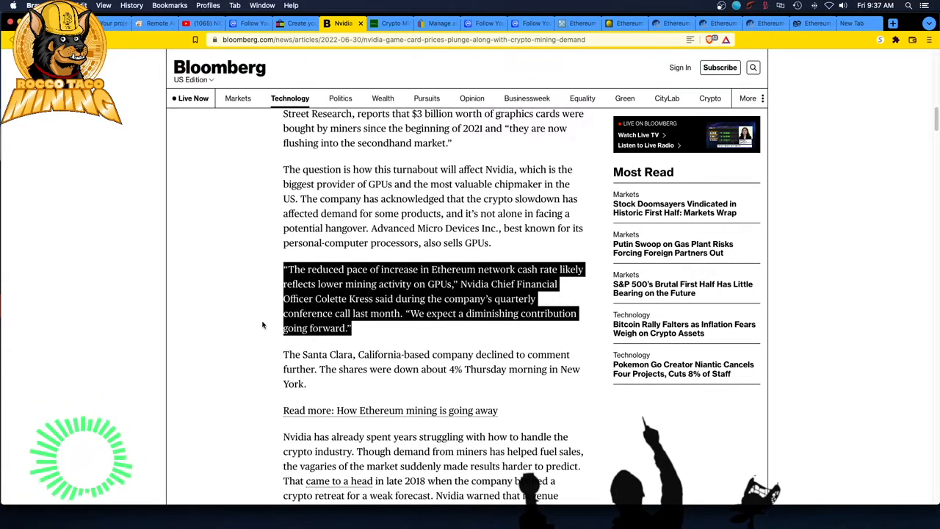
# - Scroll on to the paragraph noting Nvidia declined to comment and shares fell about 4%
pyautogui.scroll(-3)
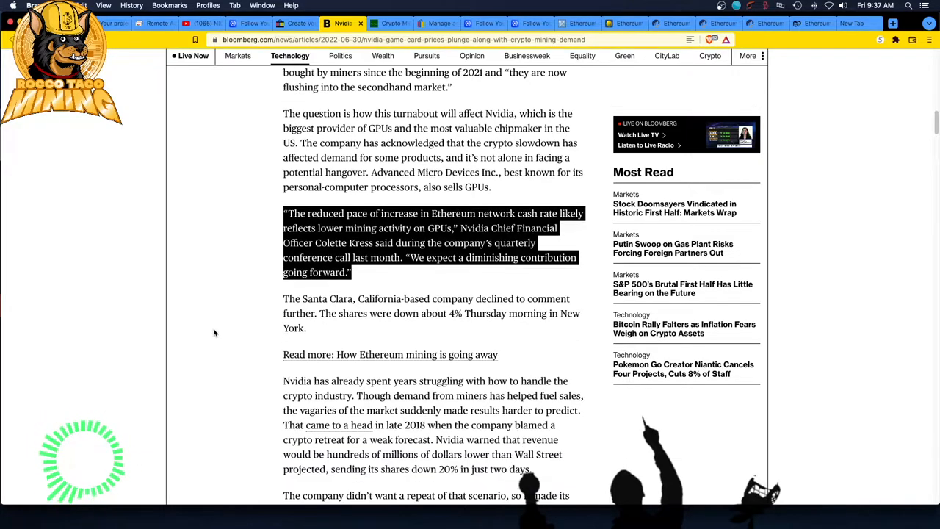
pyautogui.scroll(-3)
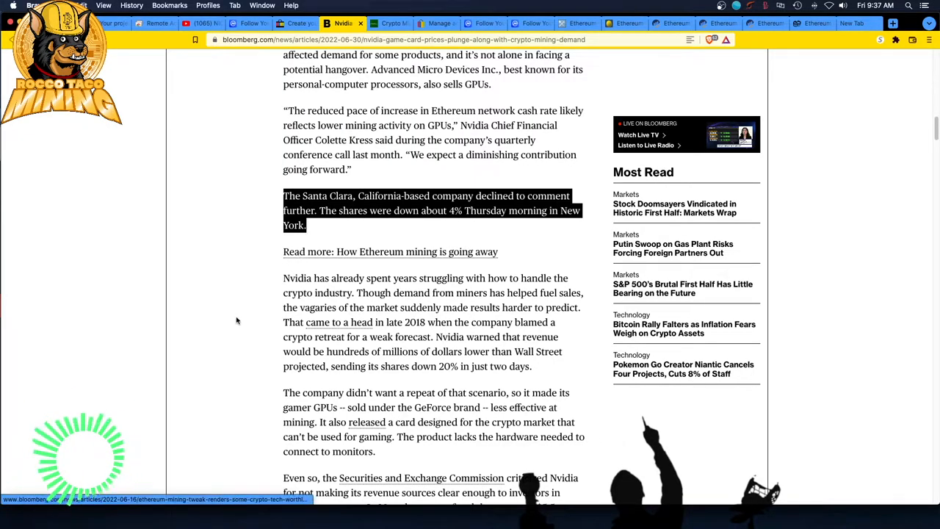
pyautogui.moveTo(252, 341)
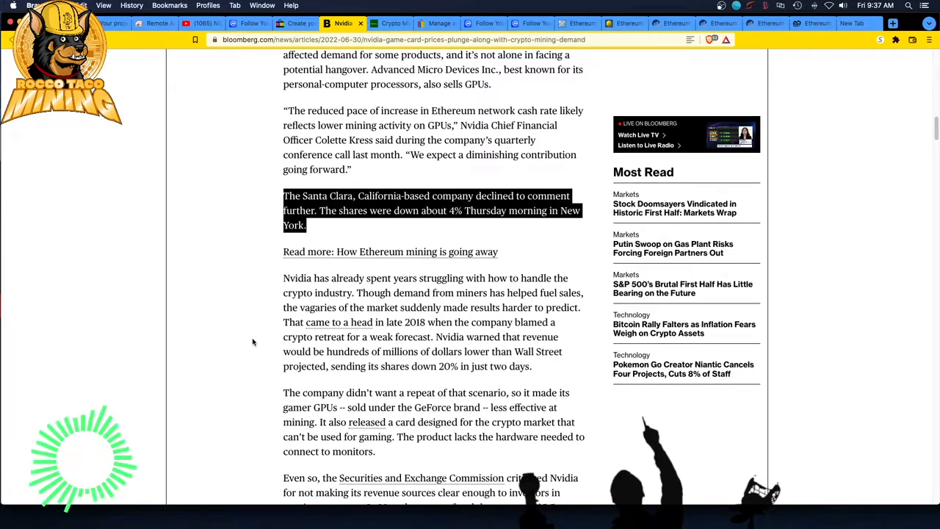
pyautogui.moveTo(244, 374)
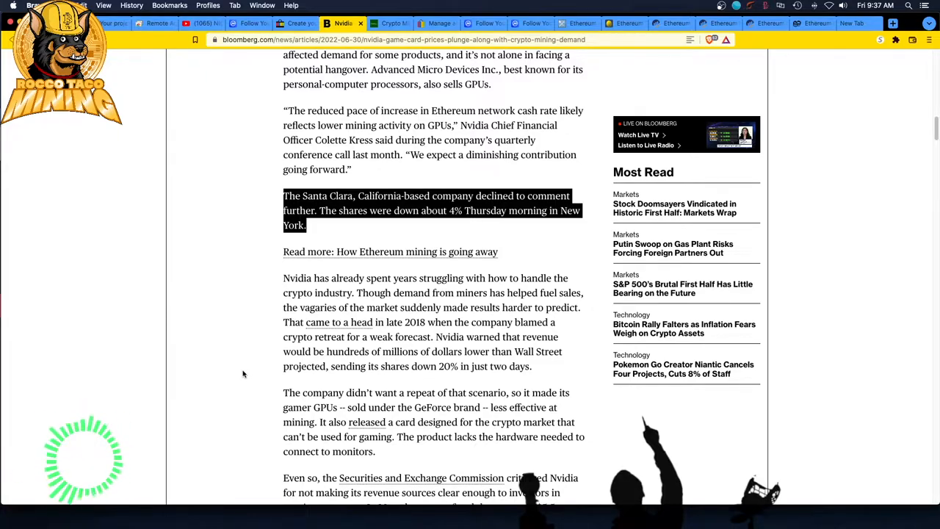
pyautogui.scroll(-3)
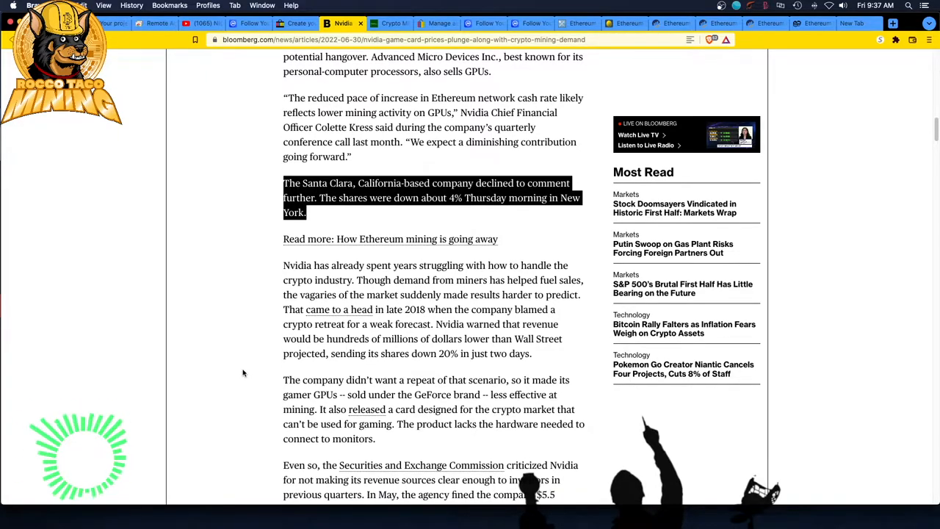
pyautogui.scroll(-3)
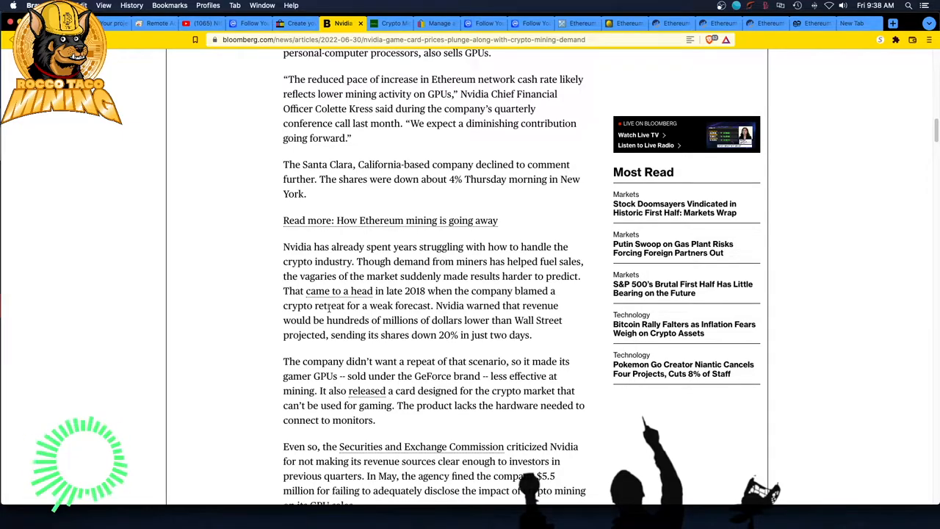
pyautogui.scroll(-3)
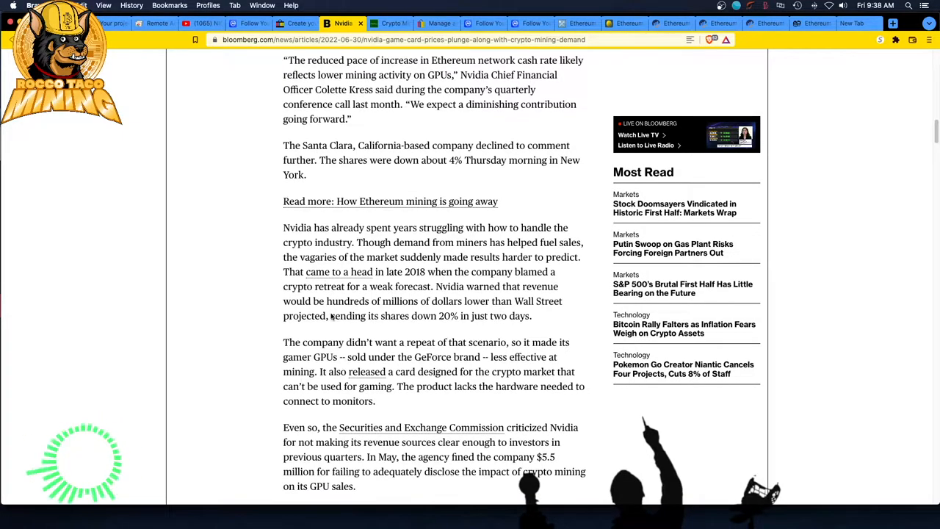
pyautogui.scroll(-3)
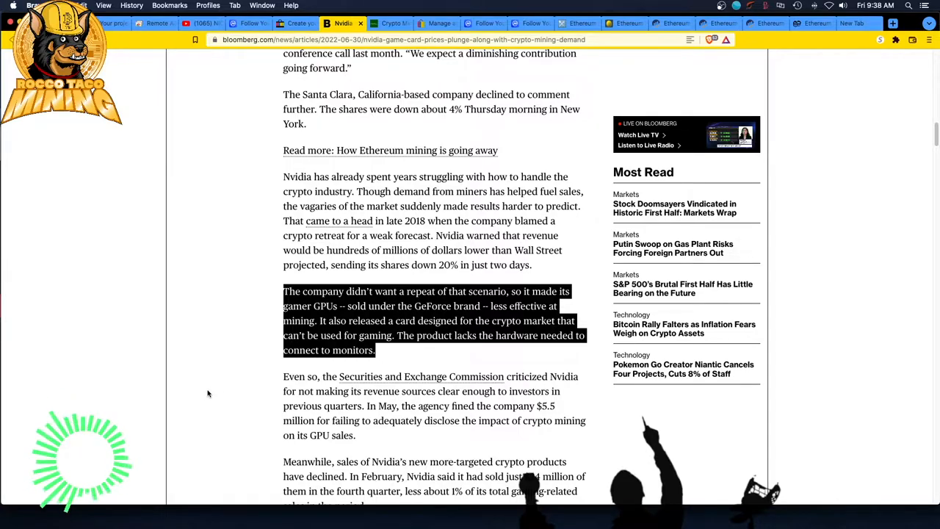
pyautogui.moveTo(217, 406)
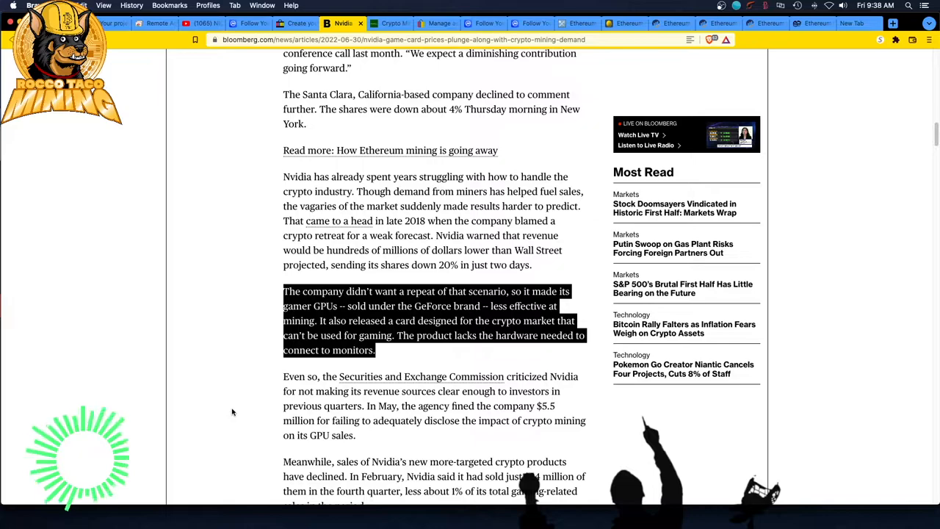
pyautogui.moveTo(264, 370)
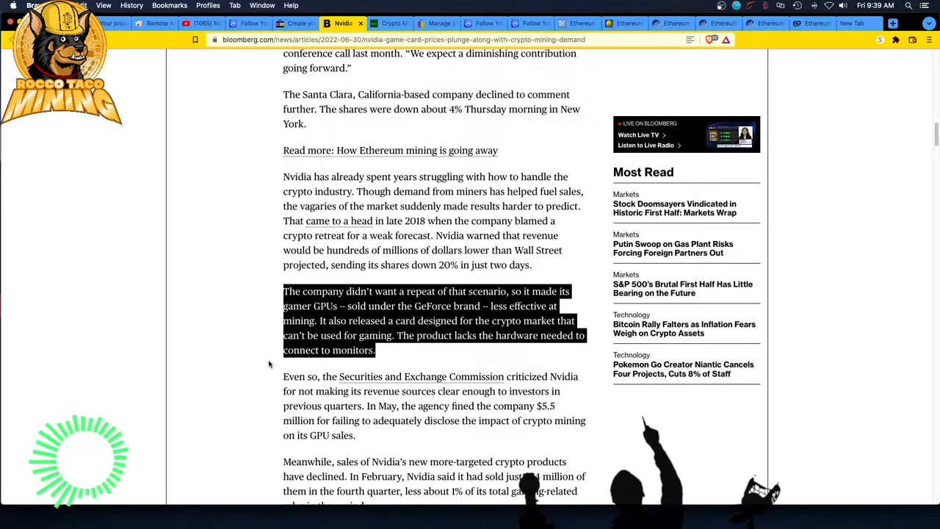
pyautogui.moveTo(273, 324)
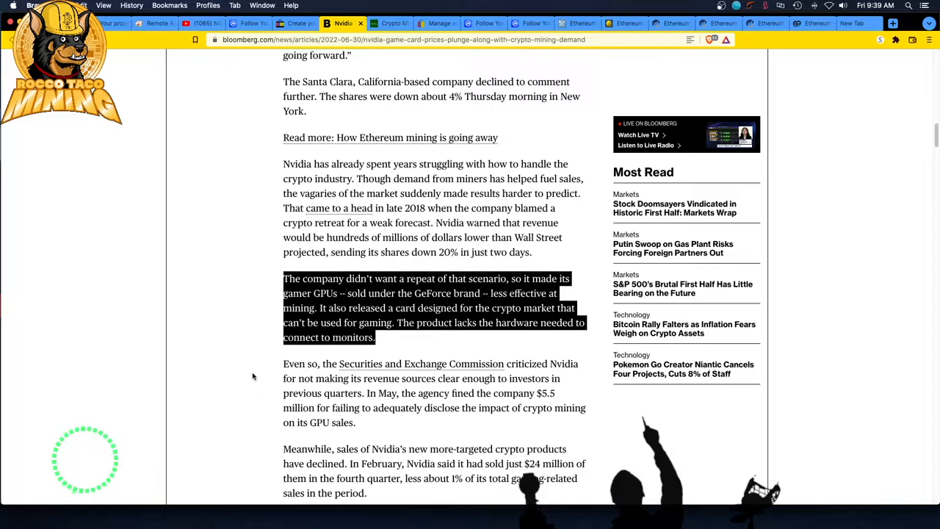
# - Scroll to the paragraph on the SEC criticizing Nvidia and fining it $5.5 million
pyautogui.scroll(-3)
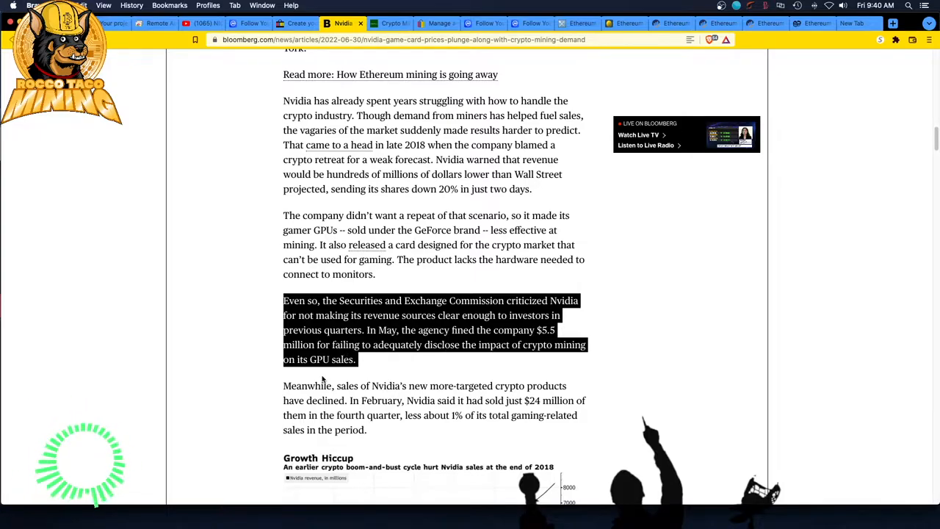
# - Scroll to the paragraph on Nvidia selling just $24 million of crypto products in the fourth quarter
pyautogui.scroll(-3)
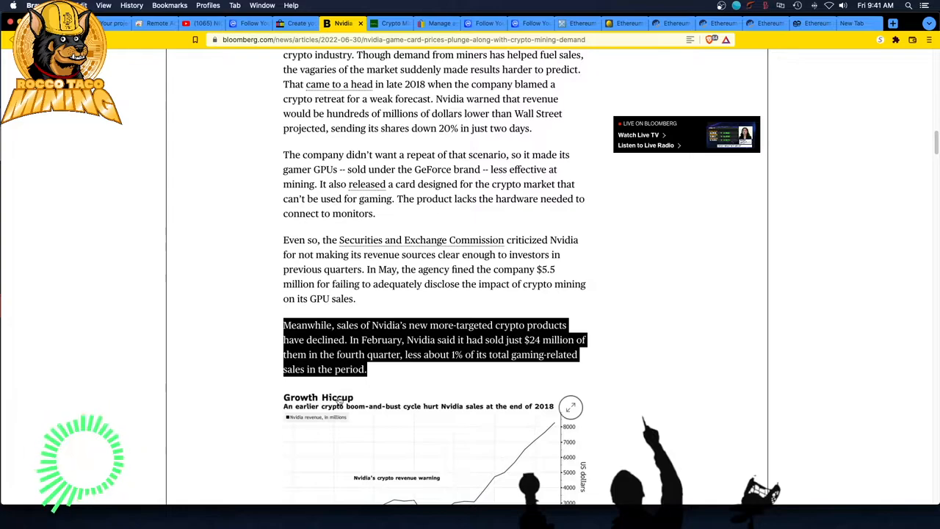
pyautogui.moveTo(193, 337)
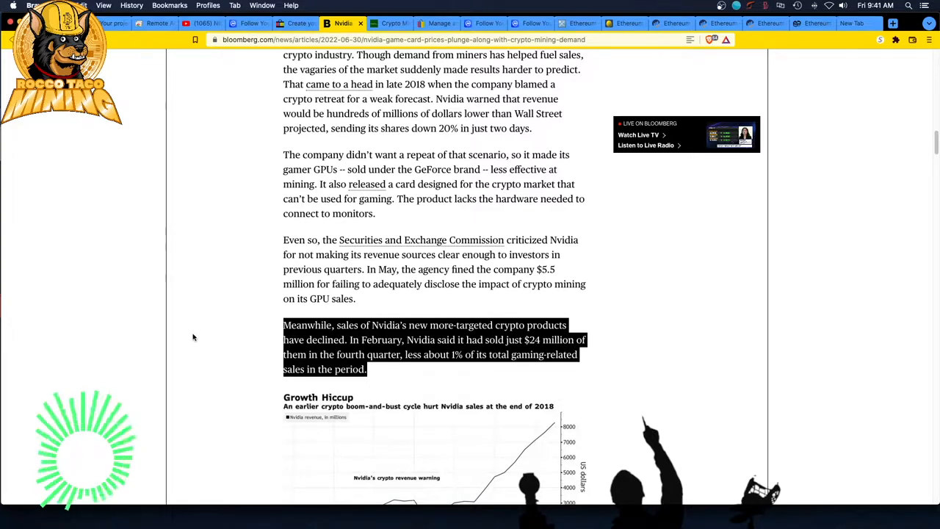
# - Scroll past the Growth Hiccup chart to Jon Peddie's quote about speculators withdrawing from the market
pyautogui.scroll(-3)
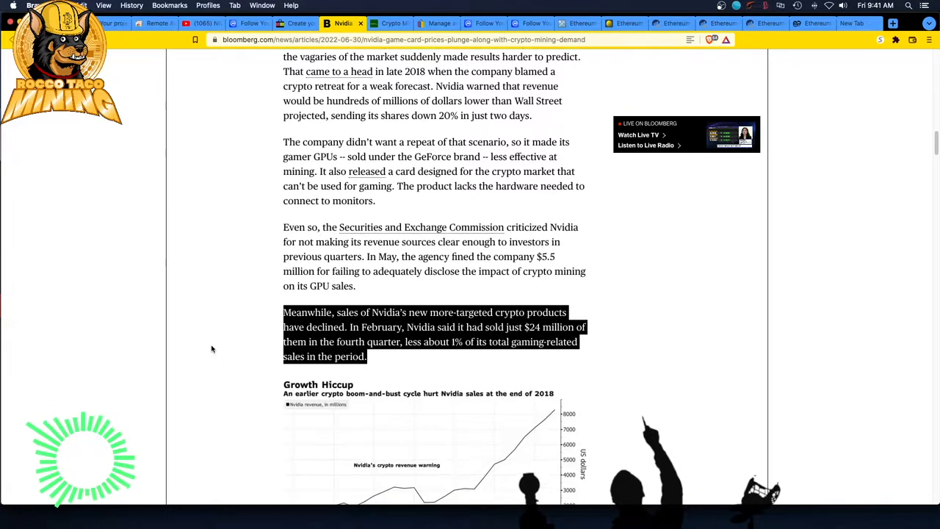
pyautogui.scroll(-3)
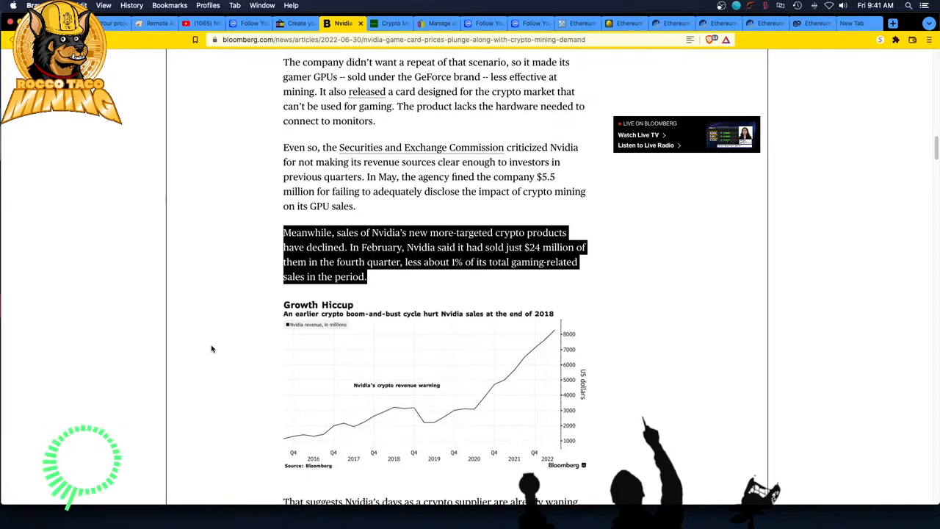
pyautogui.moveTo(223, 370)
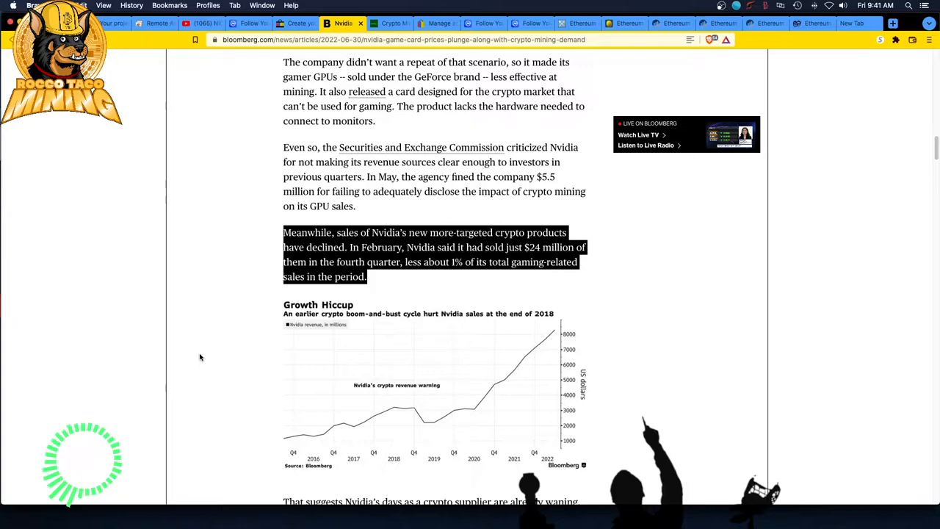
pyautogui.scroll(-3)
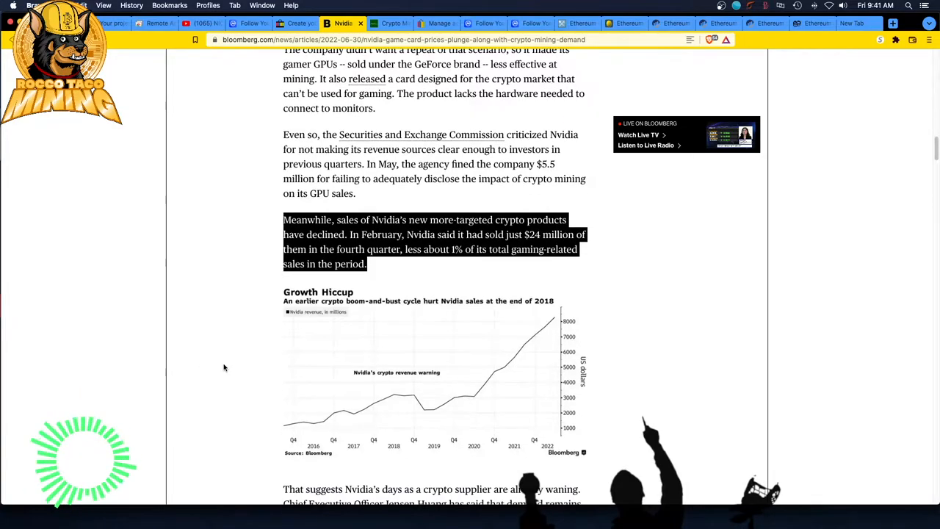
pyautogui.scroll(-3)
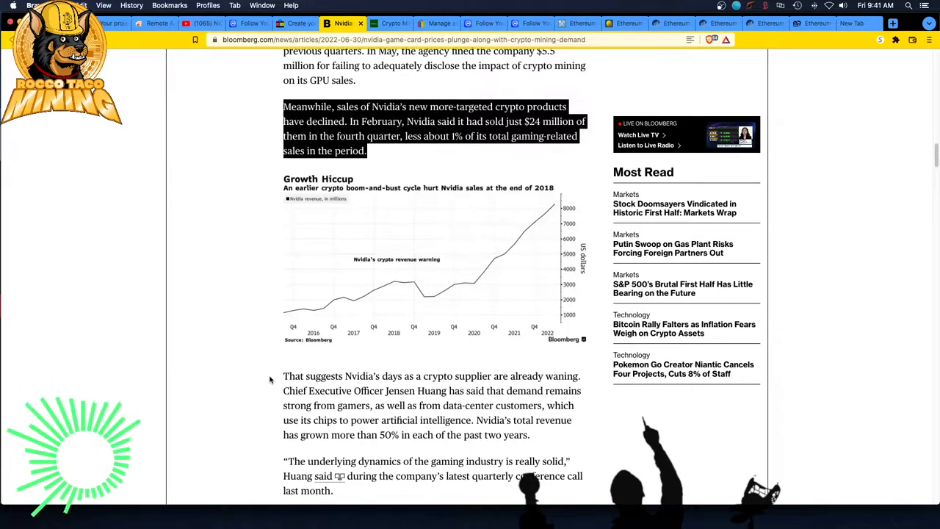
pyautogui.scroll(-3)
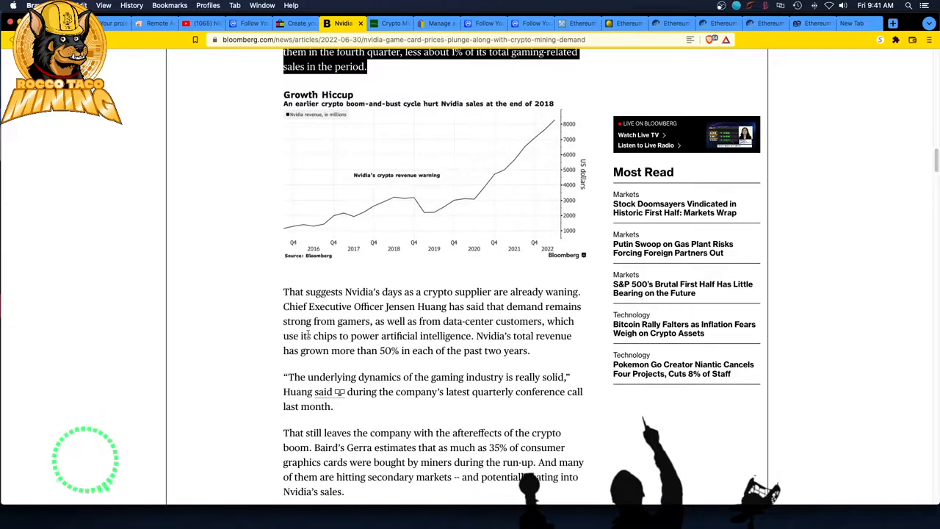
pyautogui.scroll(-3)
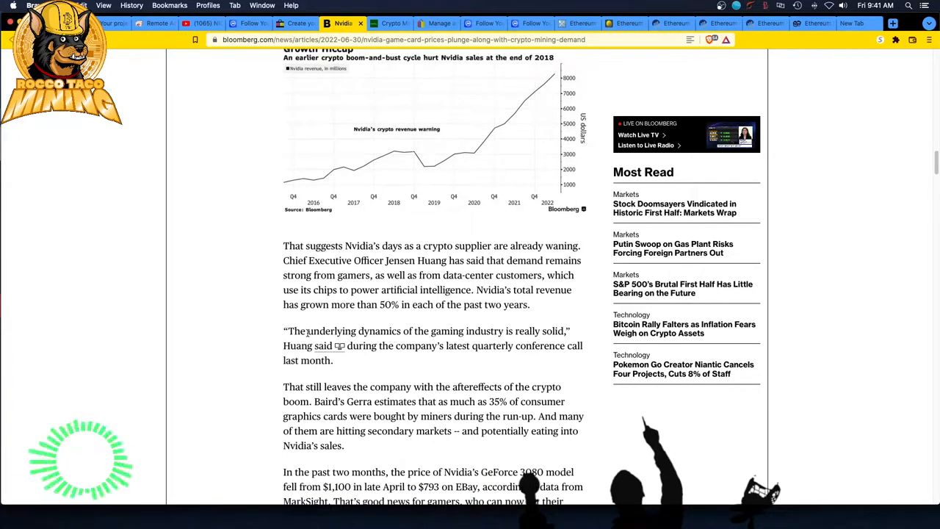
pyautogui.scroll(-3)
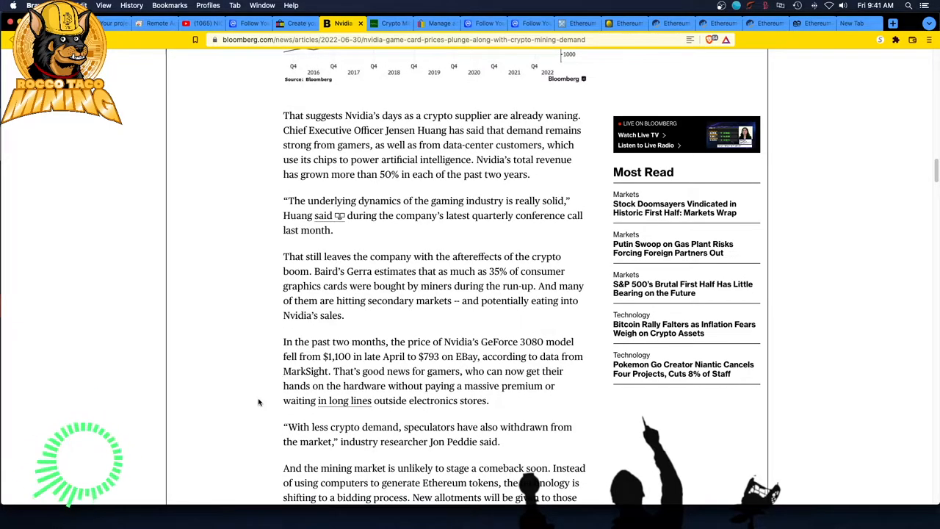
pyautogui.moveTo(259, 379)
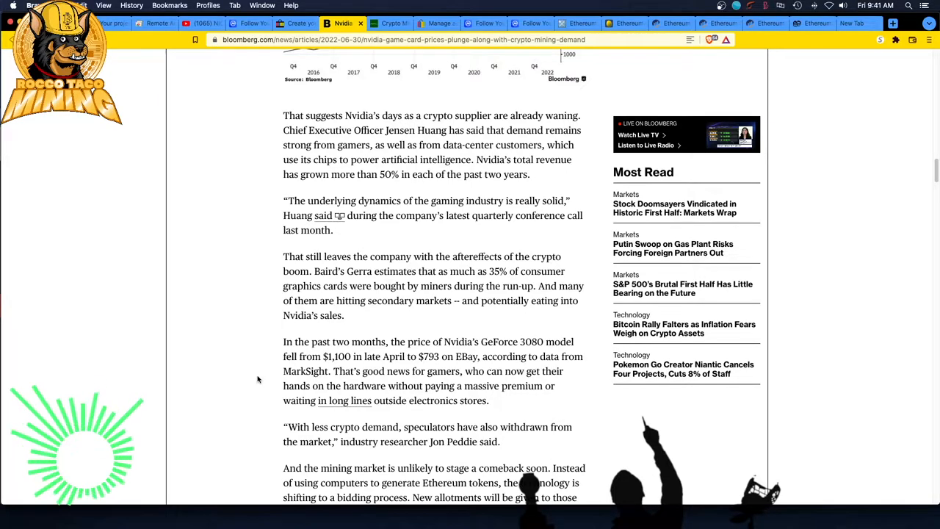
pyautogui.scroll(-3)
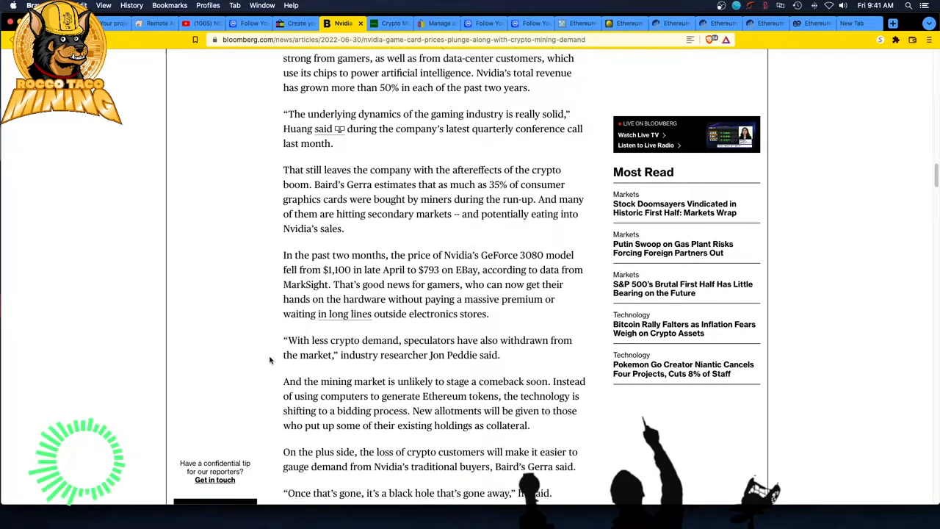
pyautogui.scroll(-3)
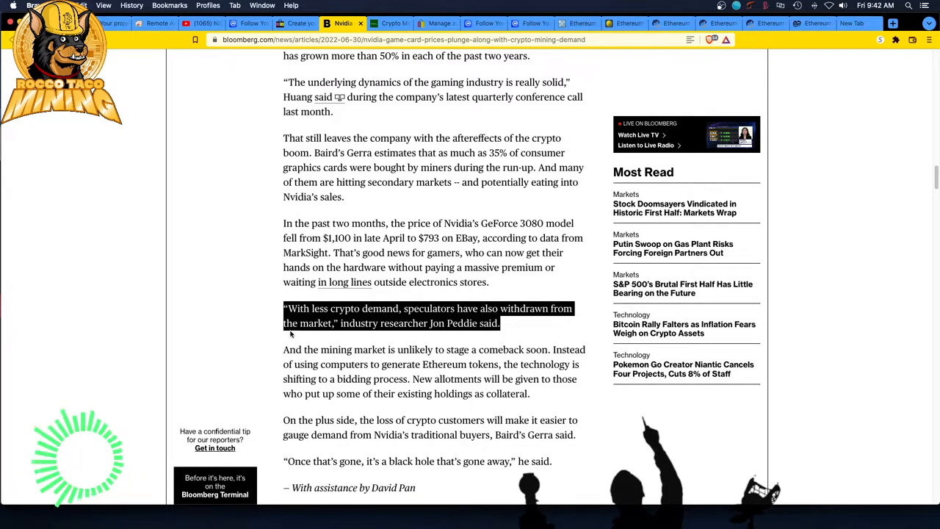
pyautogui.scroll(-3)
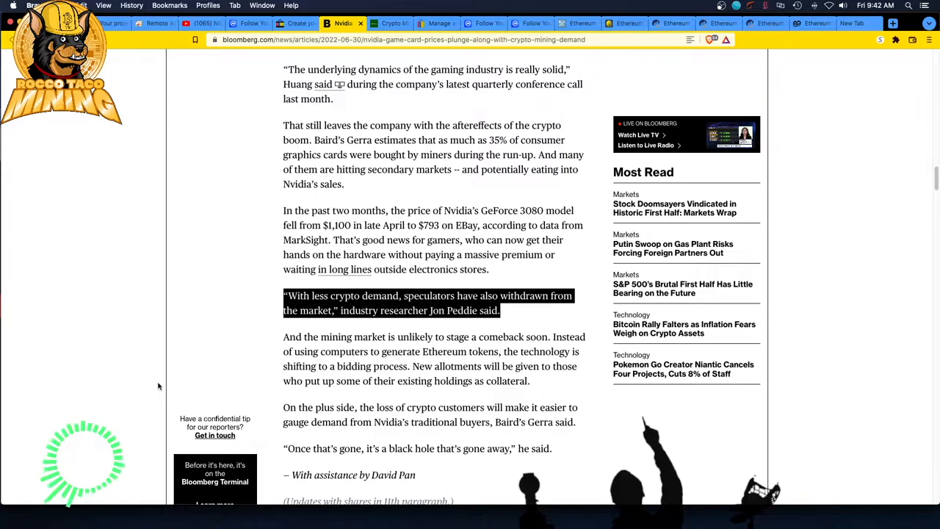
pyautogui.scroll(-3)
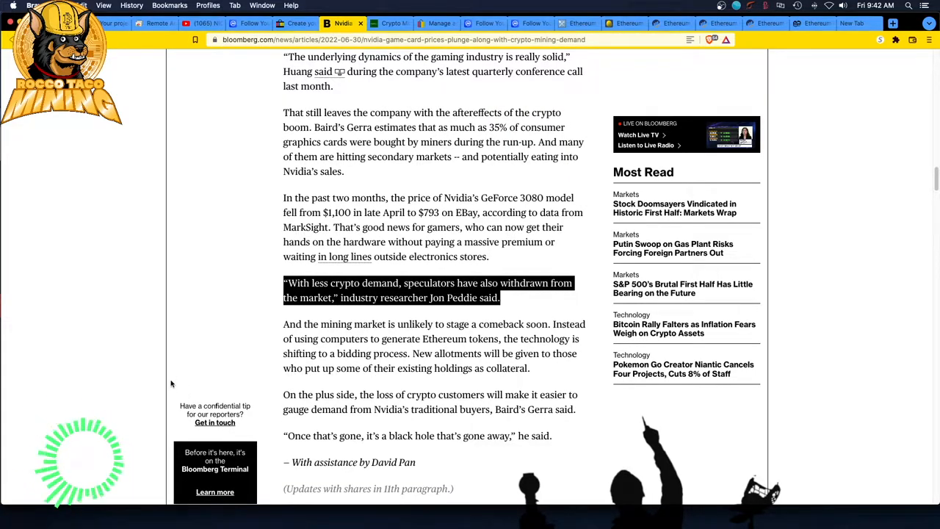
pyautogui.moveTo(198, 375)
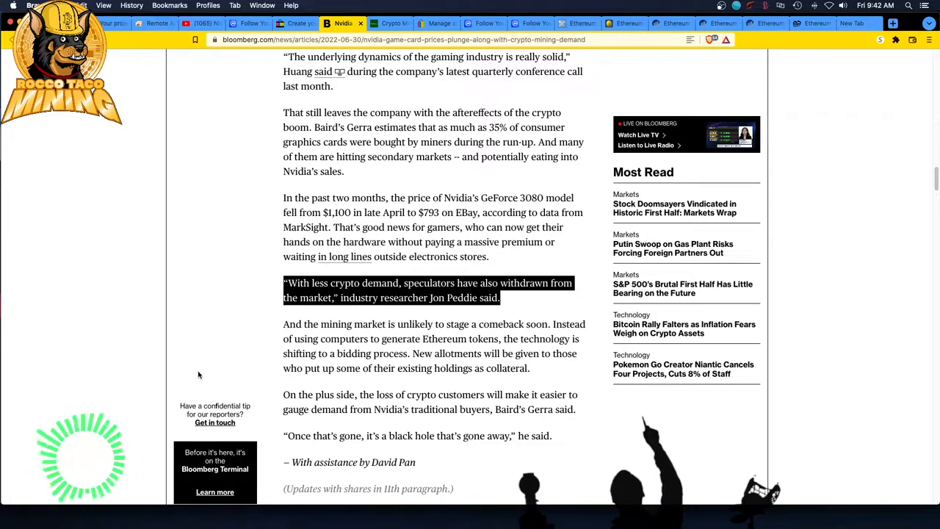
pyautogui.moveTo(208, 408)
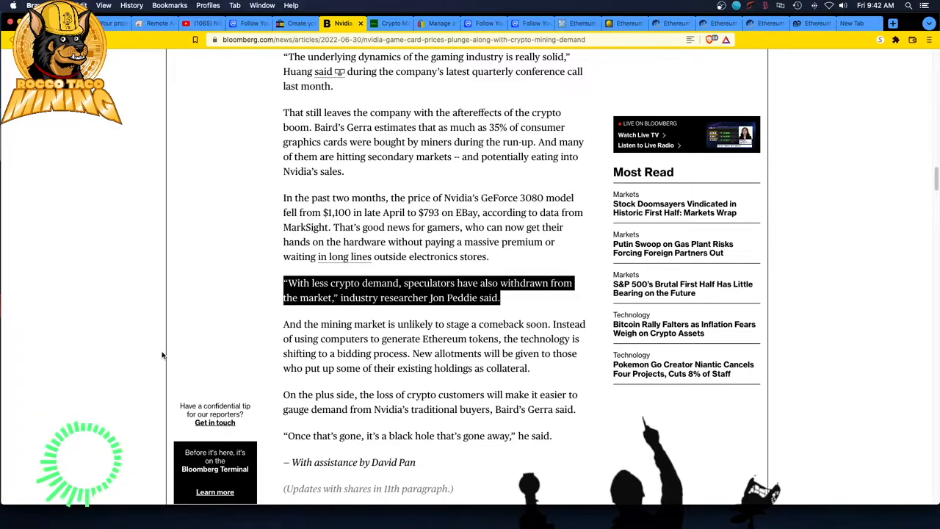
pyautogui.moveTo(238, 380)
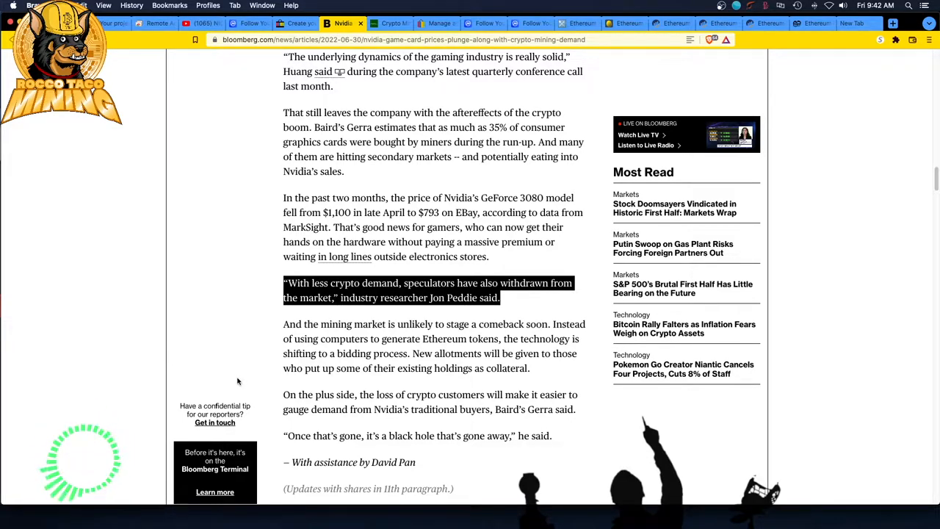
pyautogui.scroll(-3)
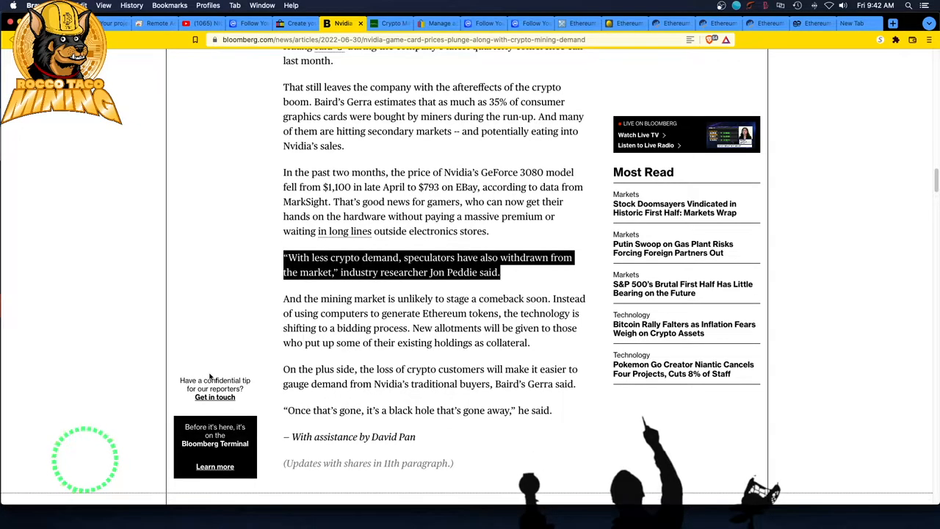
pyautogui.moveTo(215, 396)
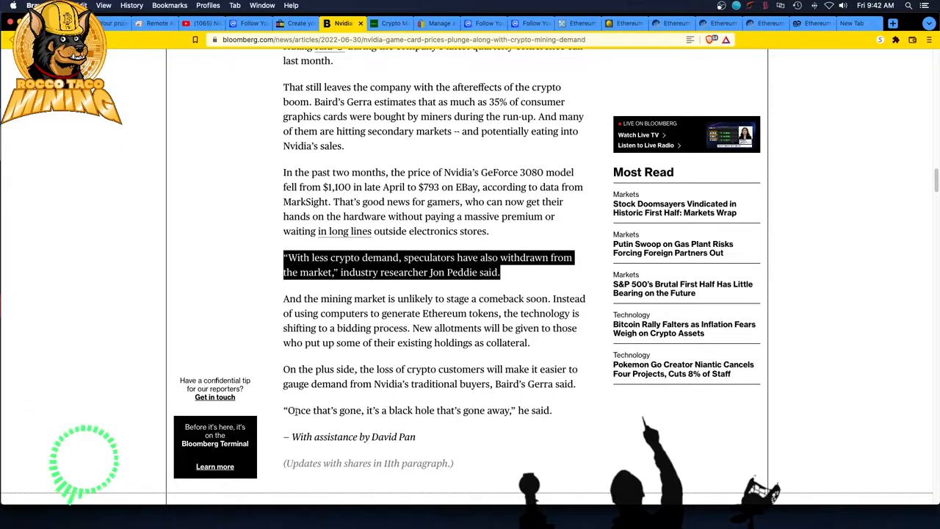
# - Clear the Jon Peddie quote highlight and highlight the word 'traditional' in the buyers paragraph
pyautogui.doubleClick(297, 410)
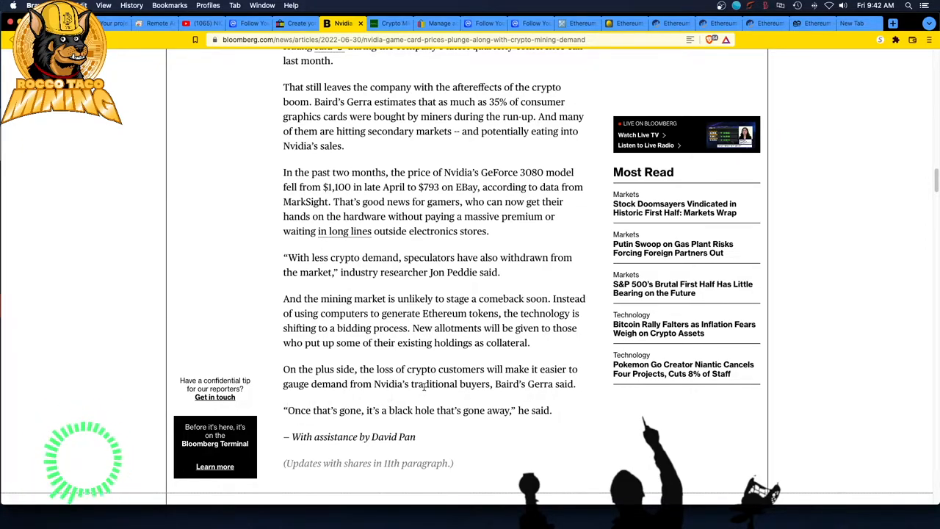
pyautogui.doubleClick(434, 384)
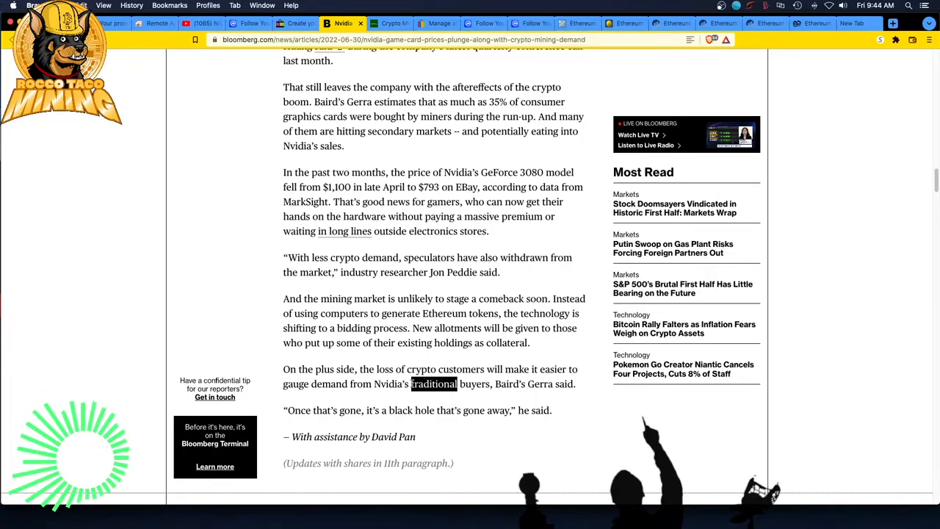
pyautogui.moveTo(383, 406)
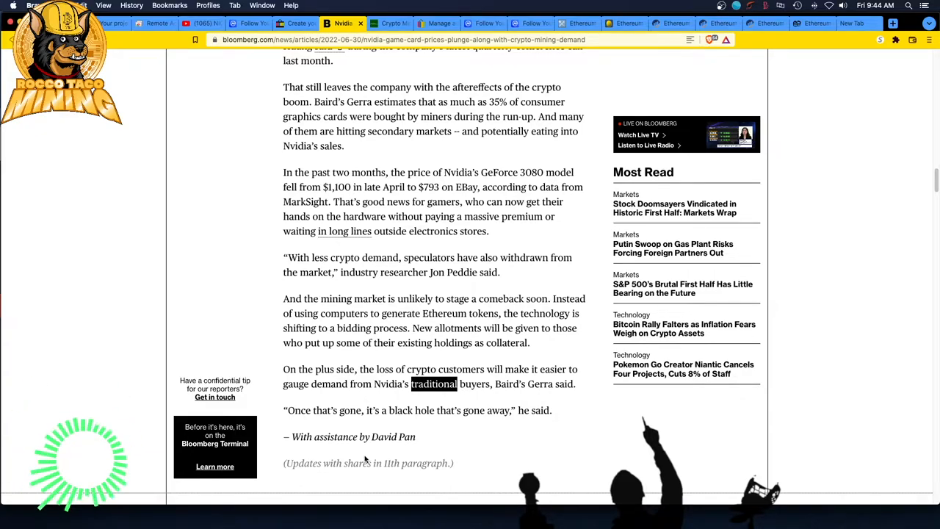
pyautogui.moveTo(358, 420)
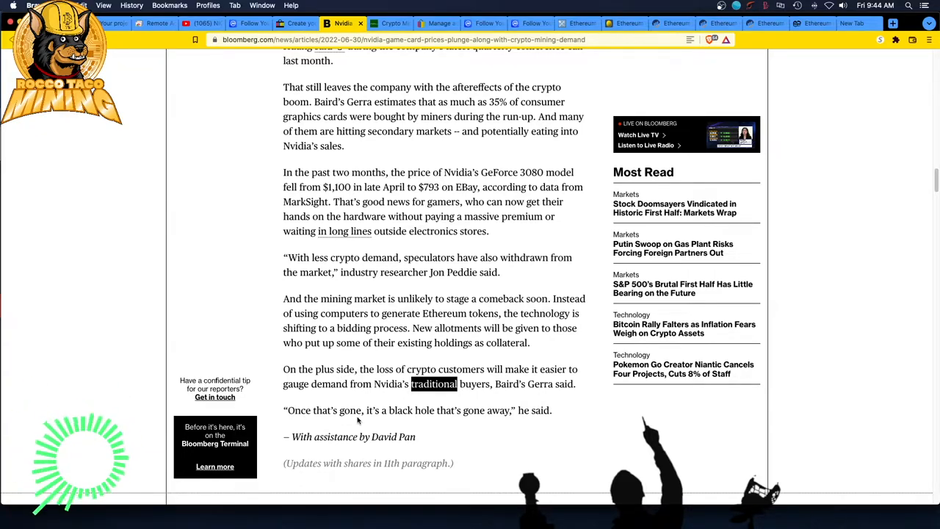
pyautogui.moveTo(344, 401)
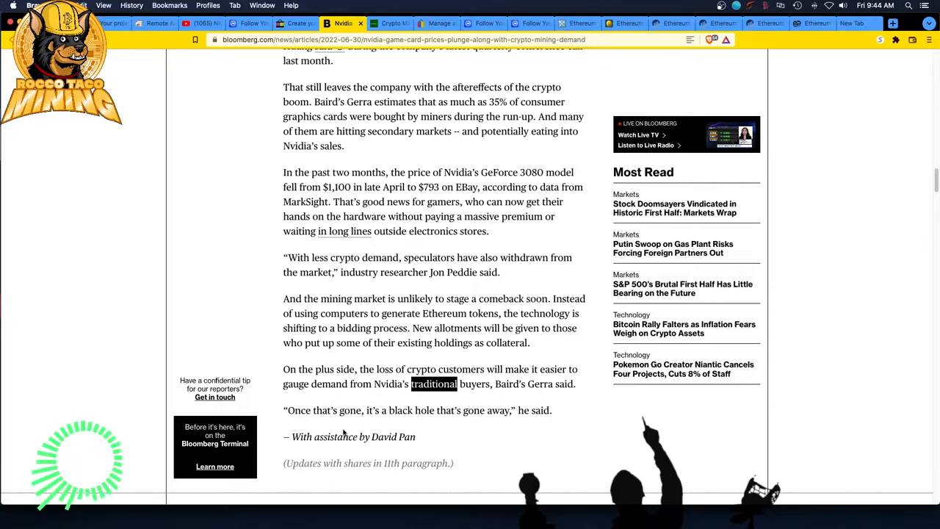
pyautogui.moveTo(347, 405)
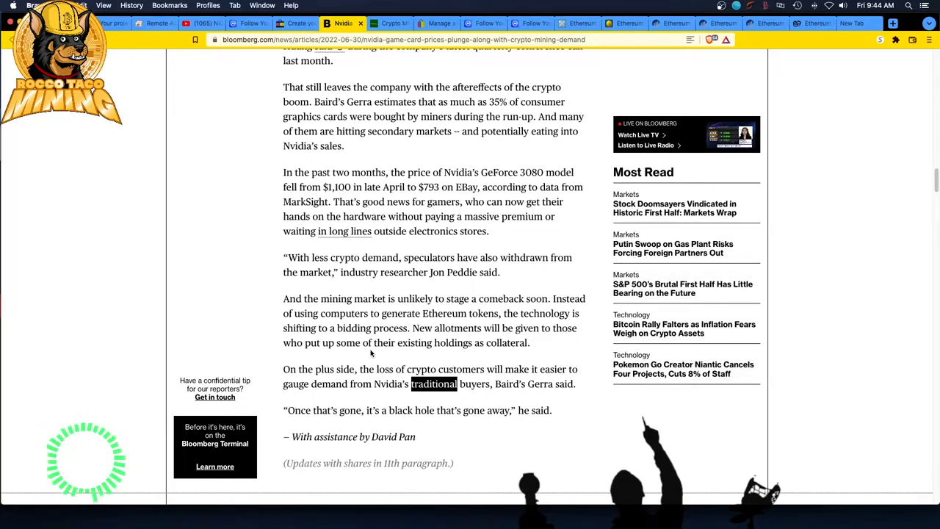
pyautogui.moveTo(400, 364)
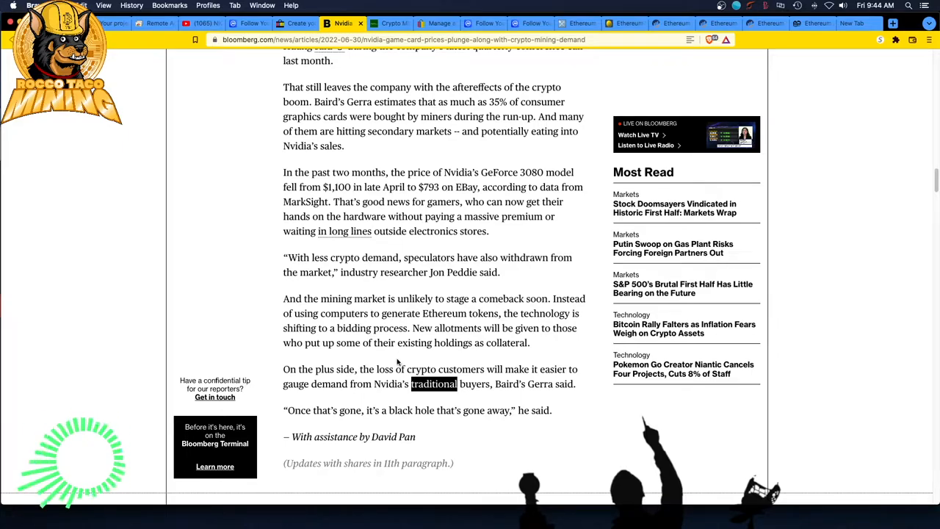
pyautogui.moveTo(370, 395)
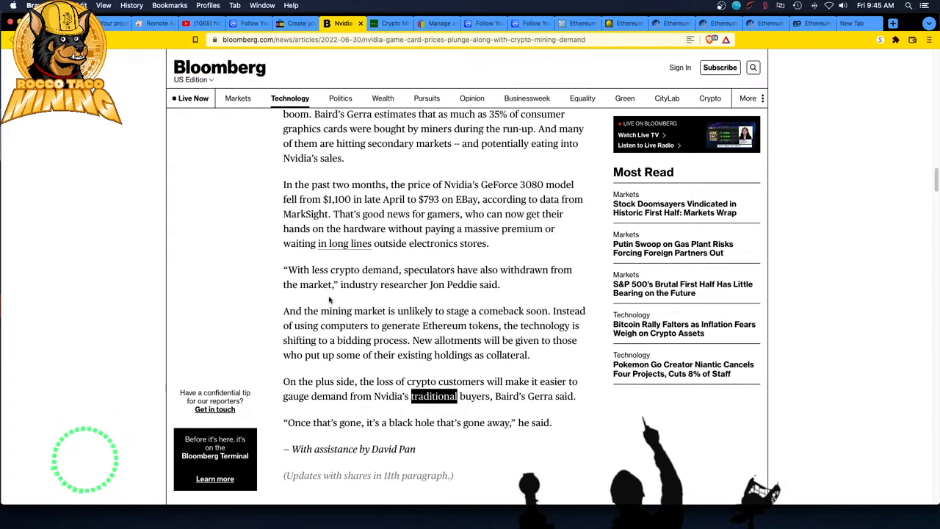
pyautogui.scroll(-3)
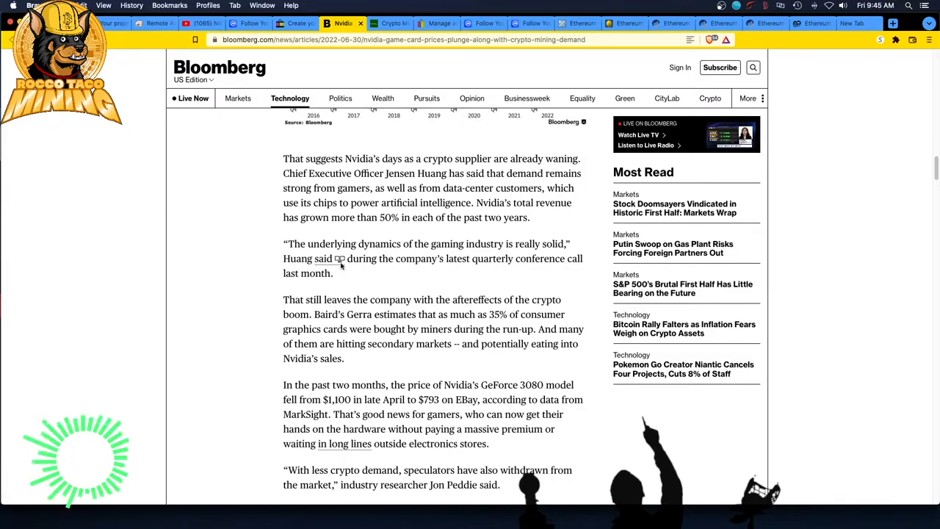
pyautogui.moveTo(323, 259)
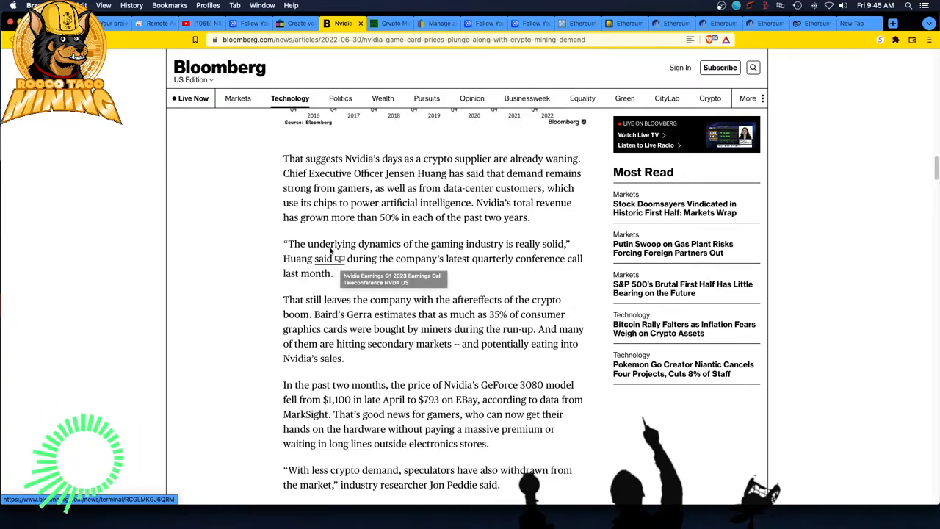
pyautogui.scroll(-3)
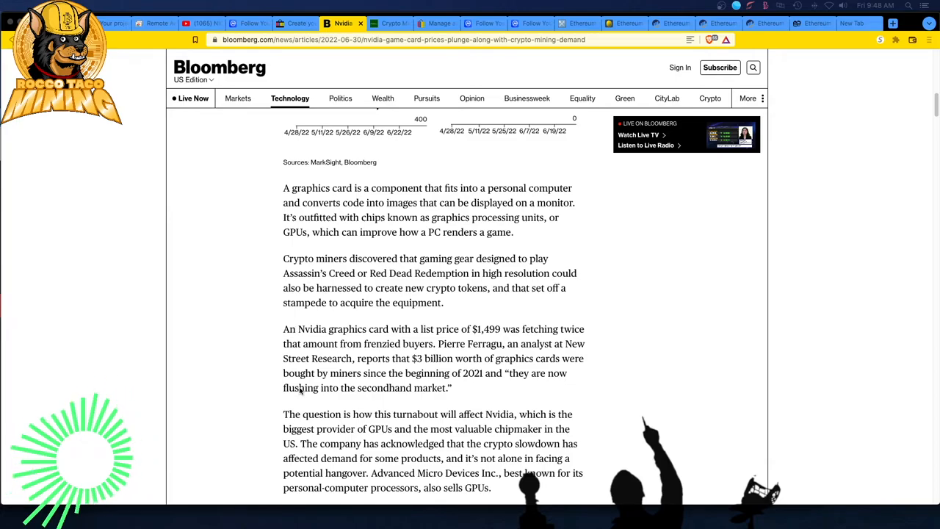
pyautogui.scroll(-3)
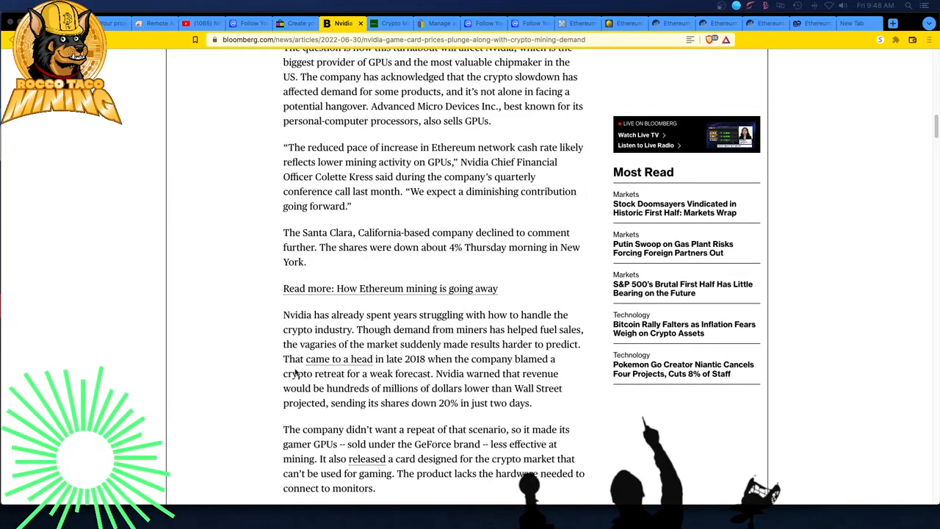
pyautogui.click(290, 97)
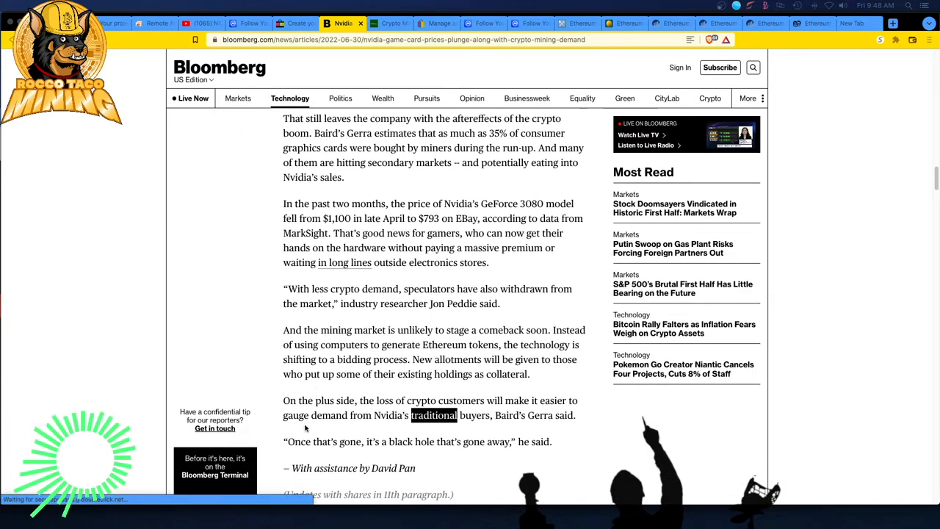
# - Scroll past the closing credits to the Bloomberg Technology section at the article's end
pyautogui.scroll(-3)
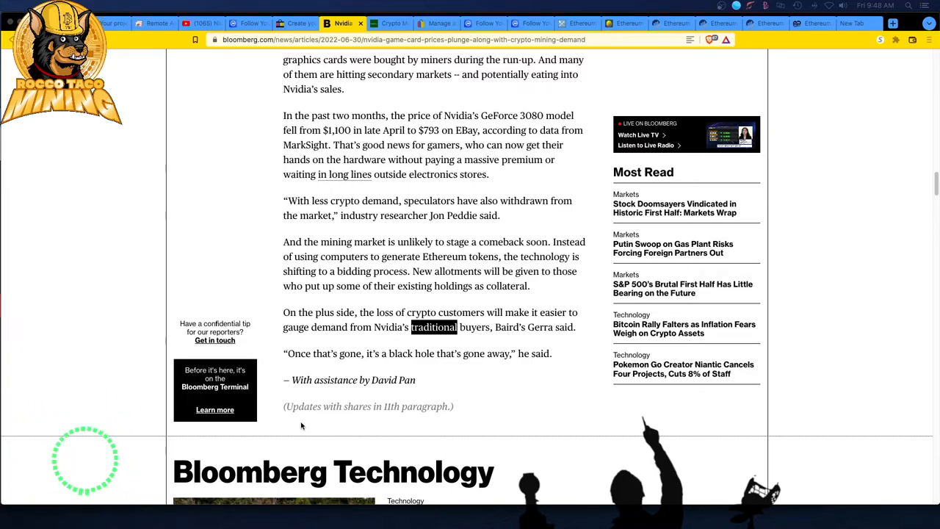
pyautogui.moveTo(308, 414)
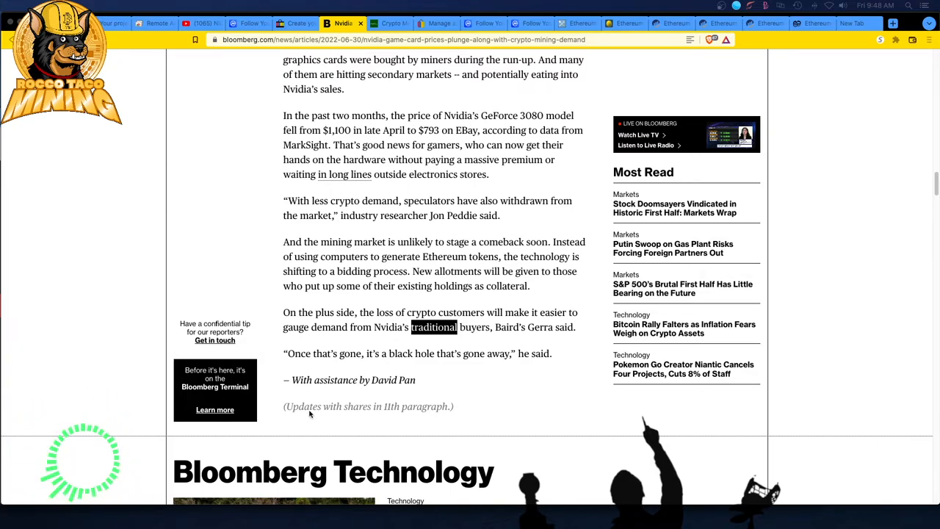